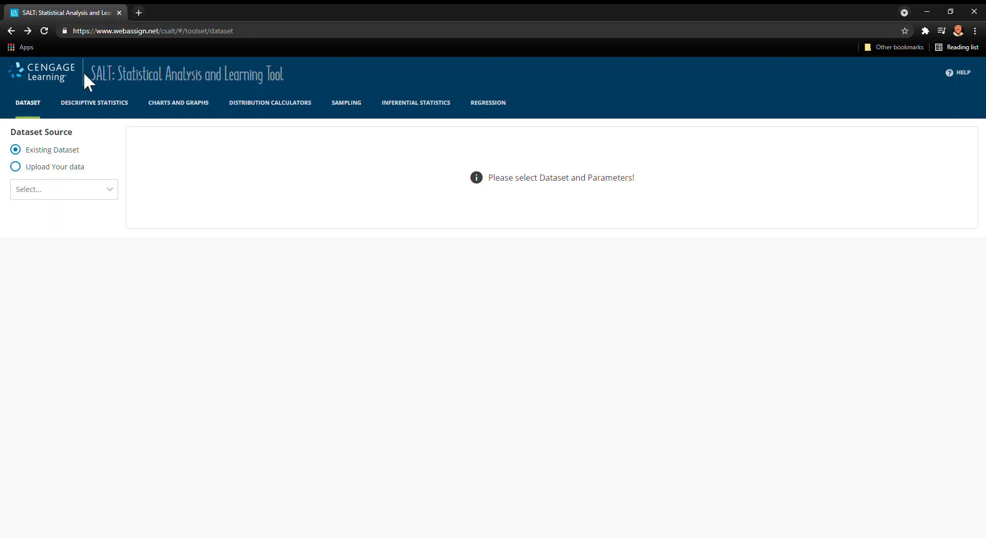
pyautogui.moveTo(211, 80)
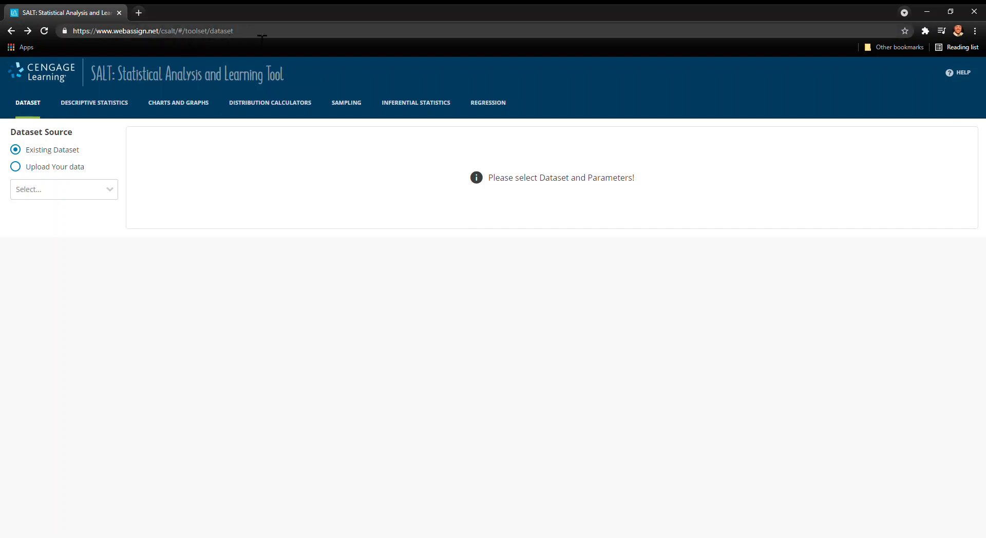
# - Load the SALT tool in a second tab by entering 'webassign' in the address bar
pyautogui.click(176, 31)
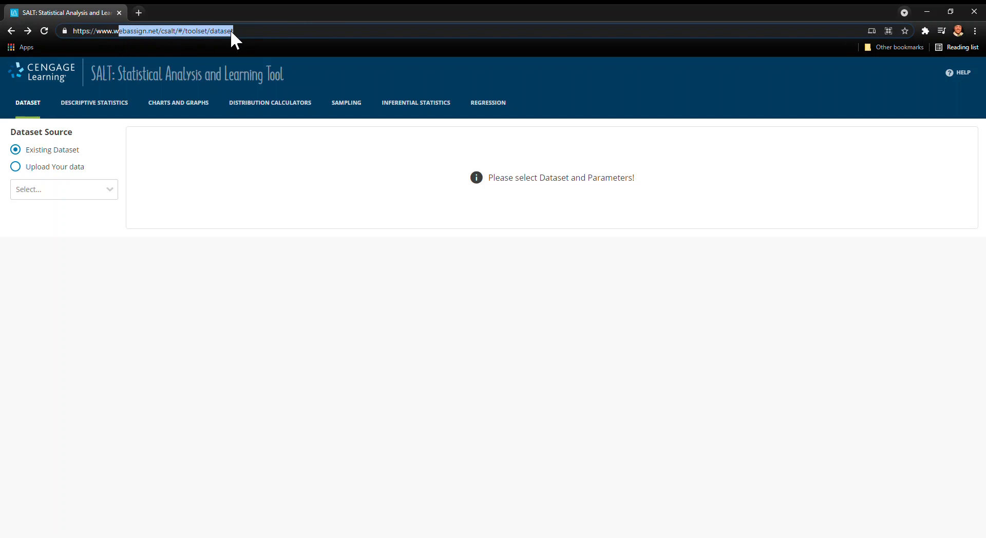
pyautogui.moveTo(252, 31)
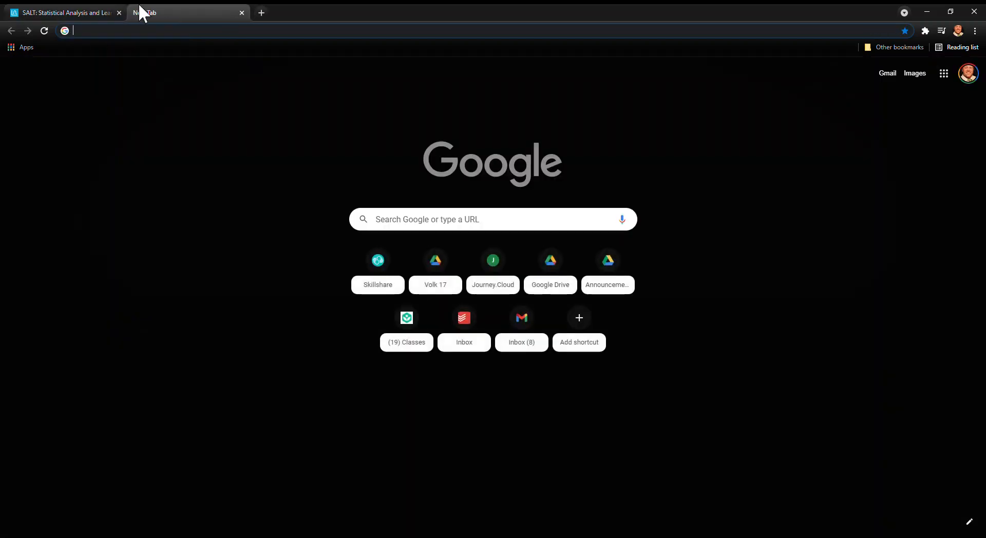
pyautogui.write('webassign')
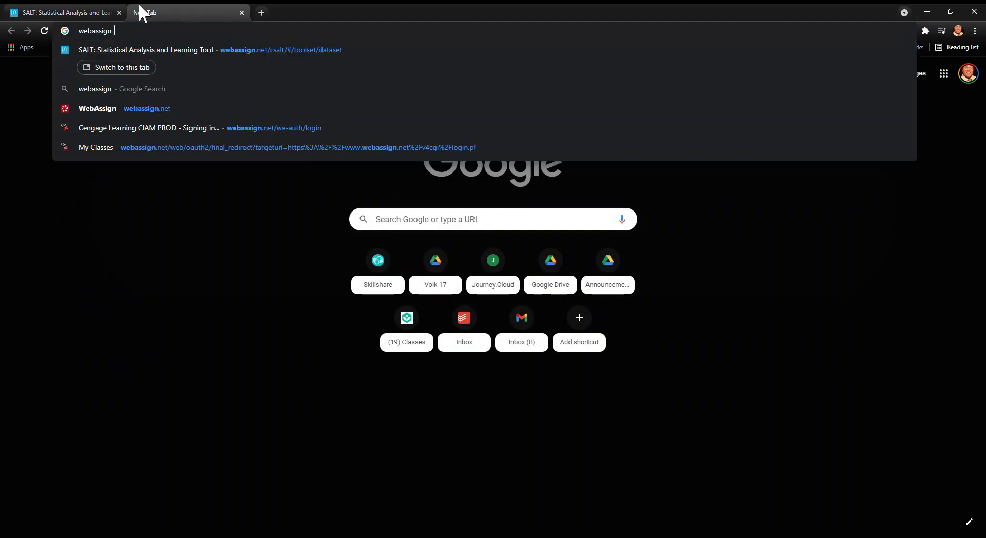
pyautogui.press('Return')
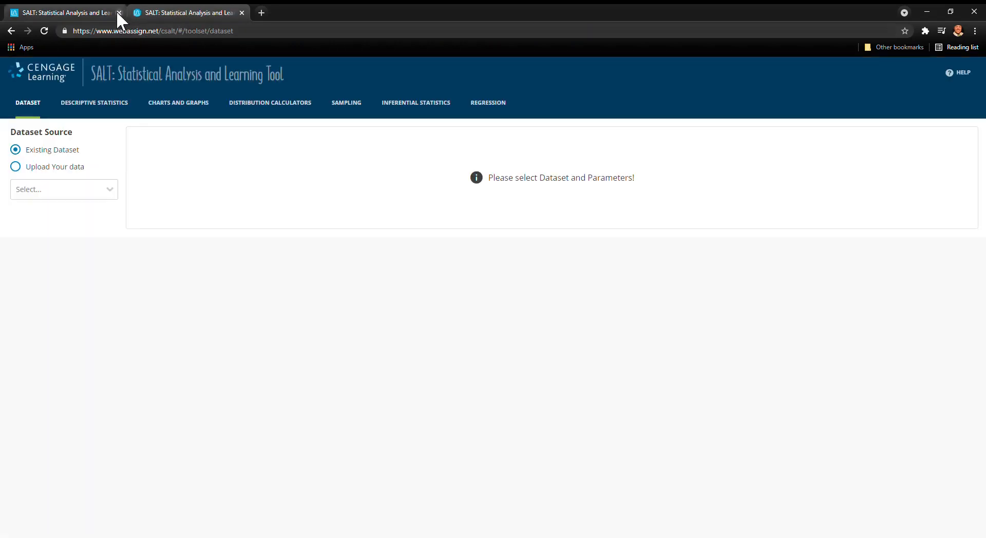
# - Close the duplicate tab, return to Existing Dataset, and pick the Transportation dataset
pyautogui.click(241, 13)
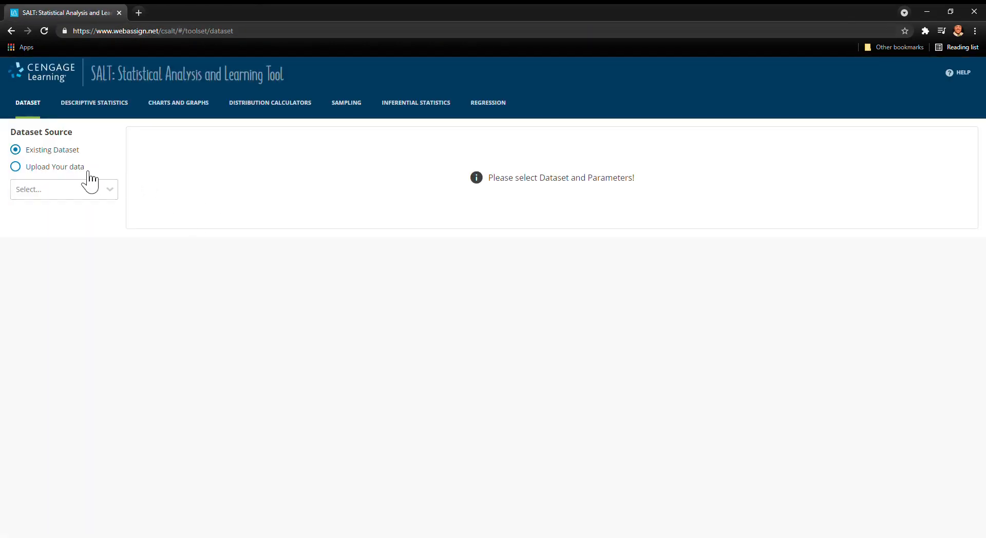
pyautogui.click(15, 167)
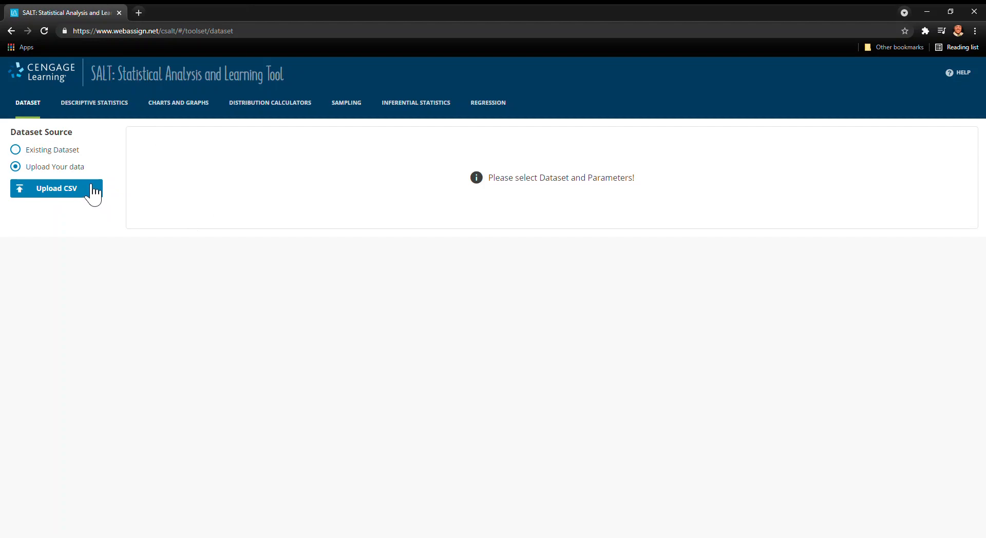
pyautogui.moveTo(62, 165)
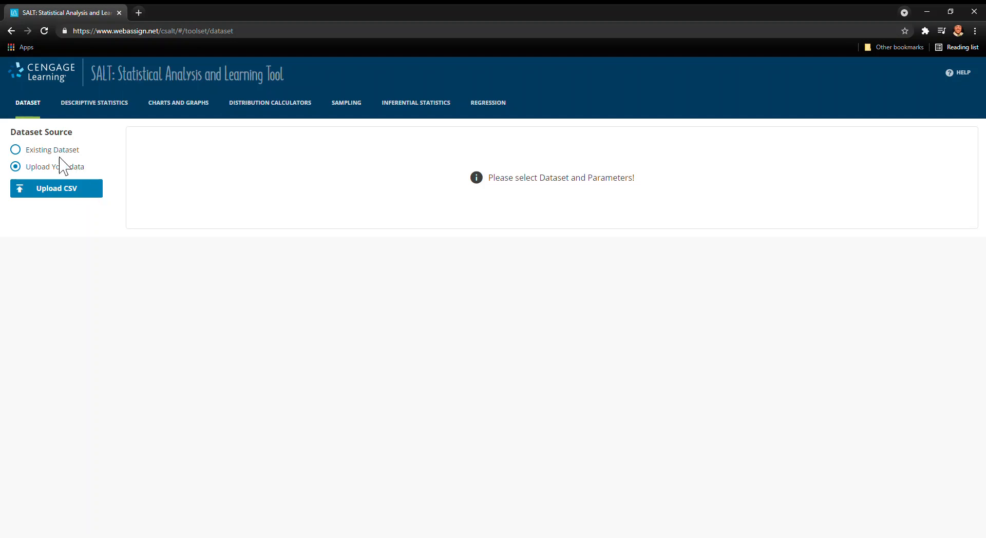
pyautogui.click(15, 150)
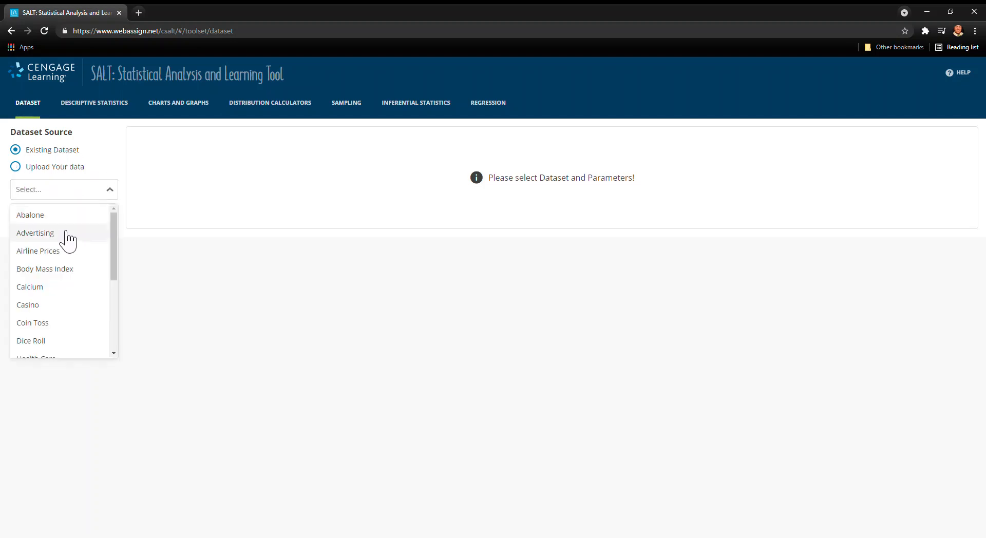
pyautogui.scroll(-3)
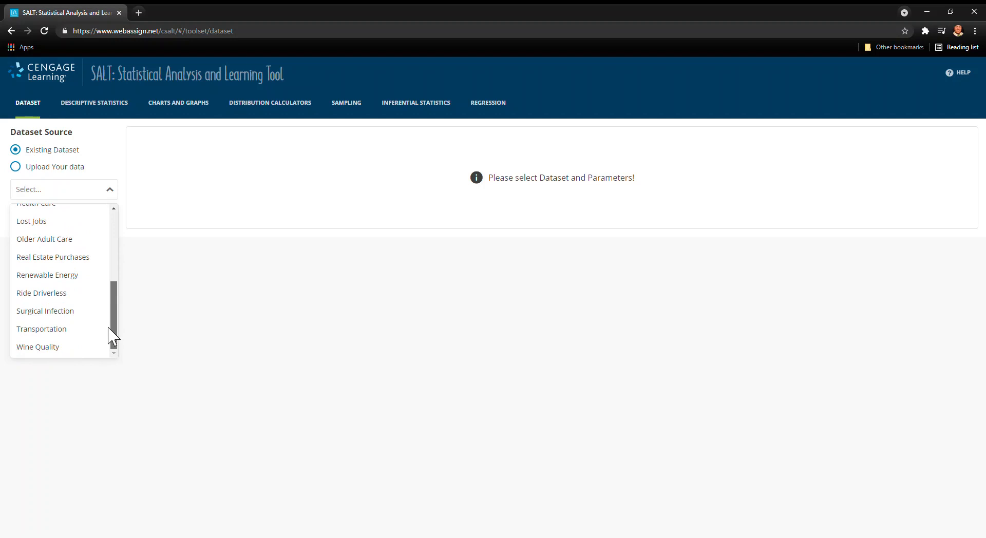
pyautogui.click(42, 328)
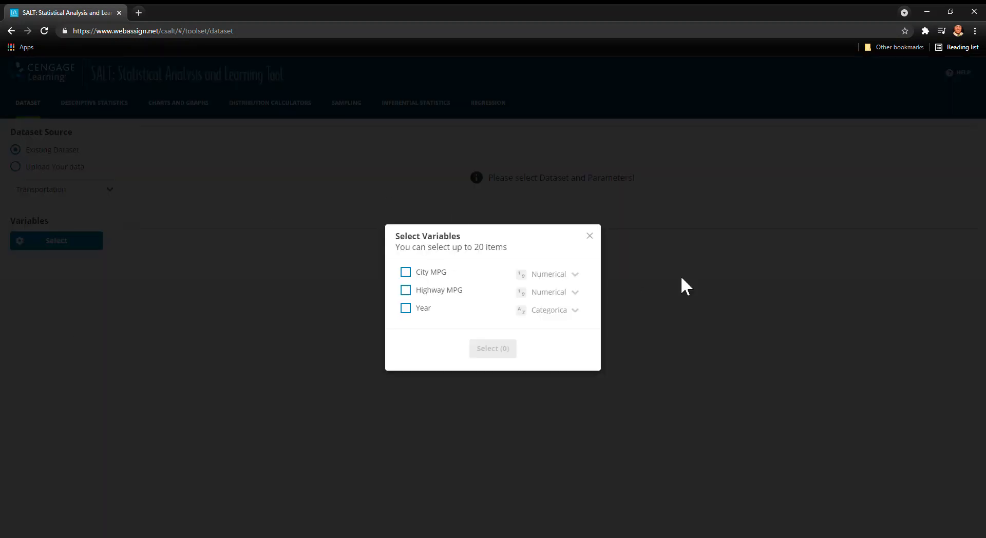
pyautogui.moveTo(417, 281)
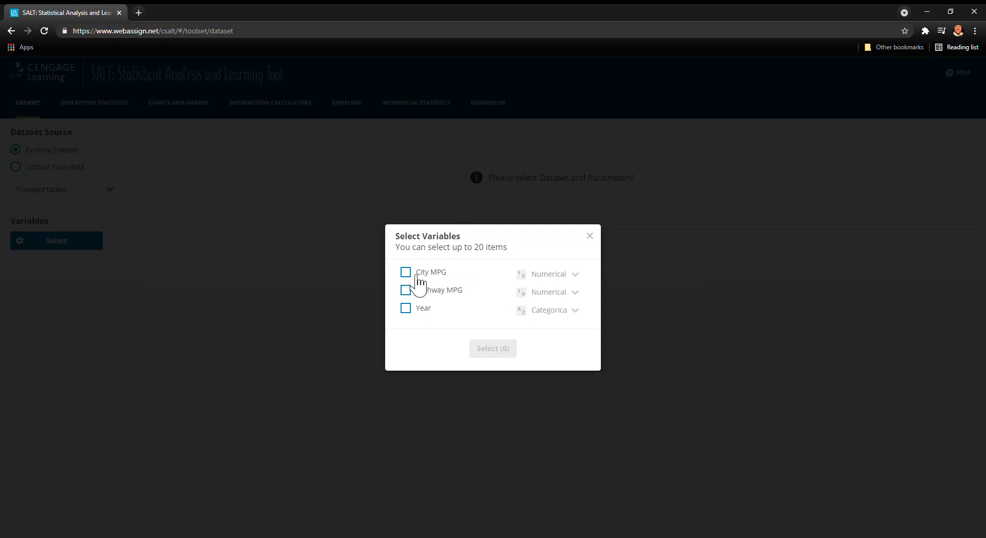
# - Tick Highway MPG and Year so all three Transportation variables are checked
pyautogui.click(406, 290)
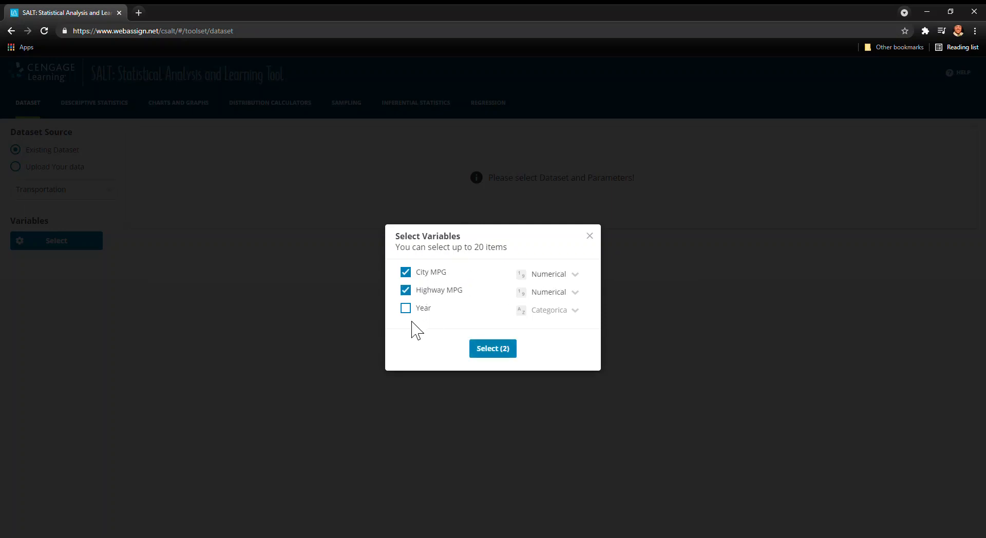
pyautogui.click(405, 308)
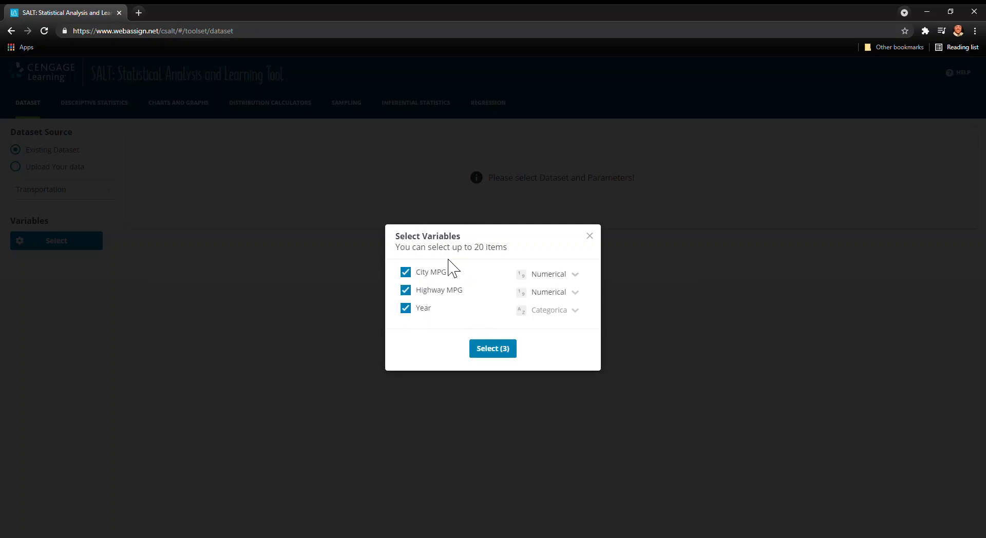
pyautogui.moveTo(552, 281)
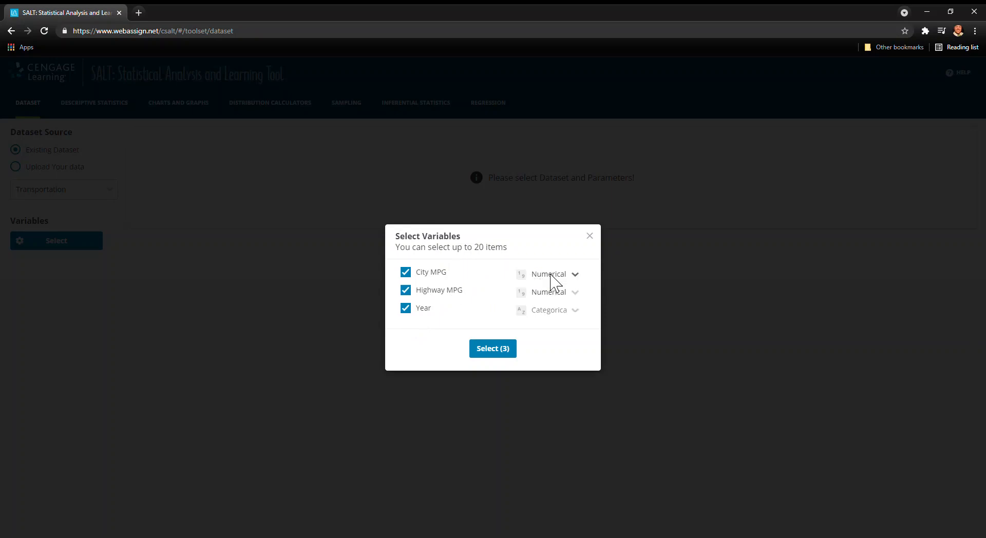
pyautogui.moveTo(582, 320)
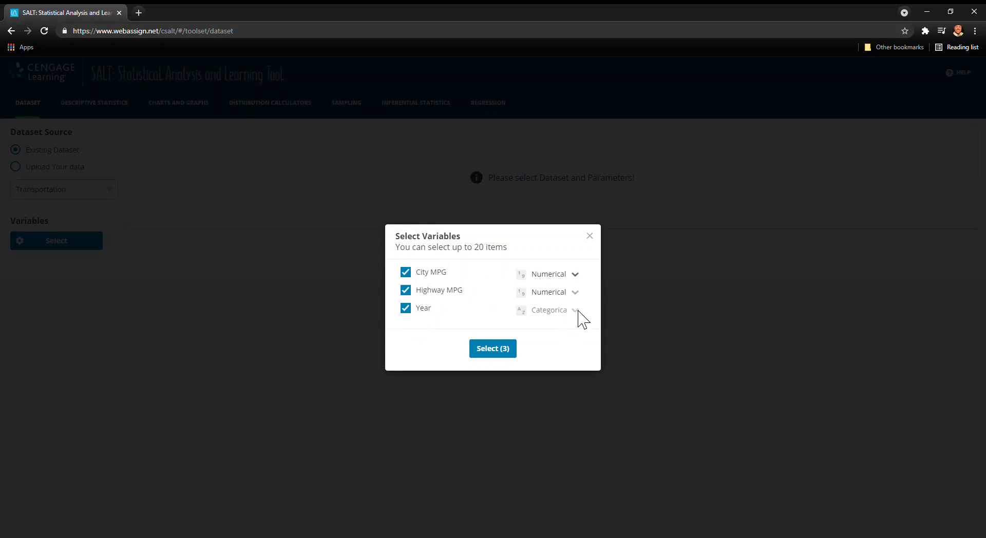
pyautogui.moveTo(493, 348)
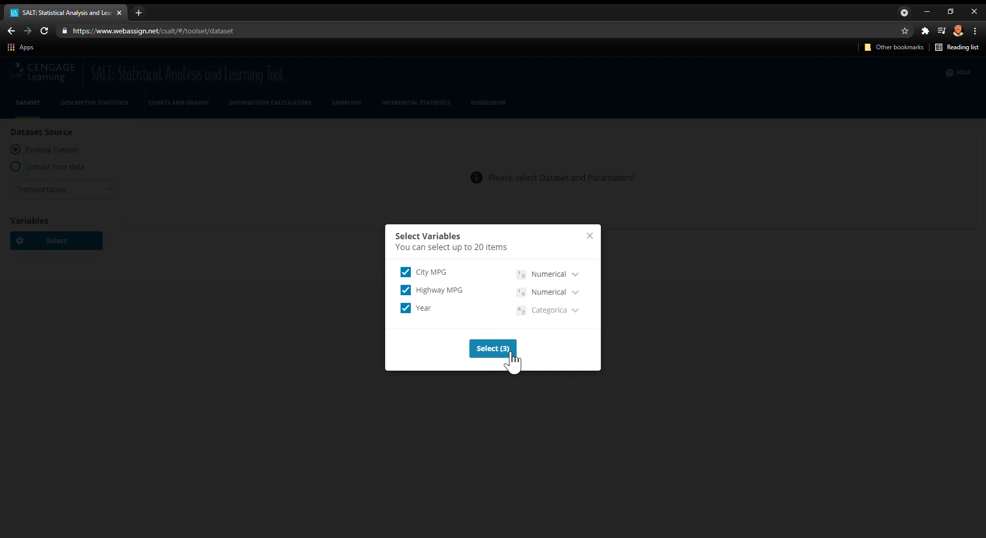
# - Confirm the three variables and browse the 329-row City MPG, Highway MPG, Year table
pyautogui.click(492, 348)
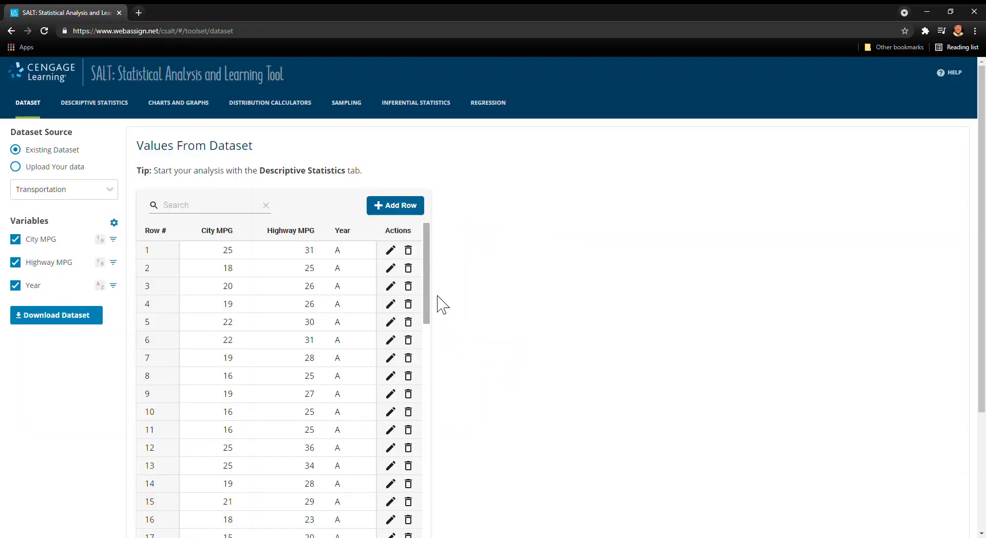
pyautogui.moveTo(434, 261)
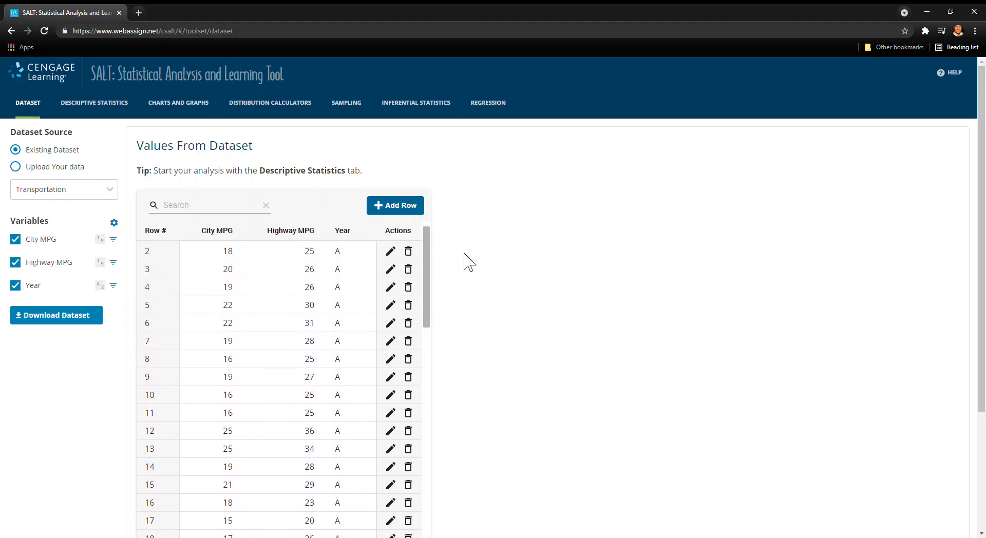
pyautogui.scroll(-3)
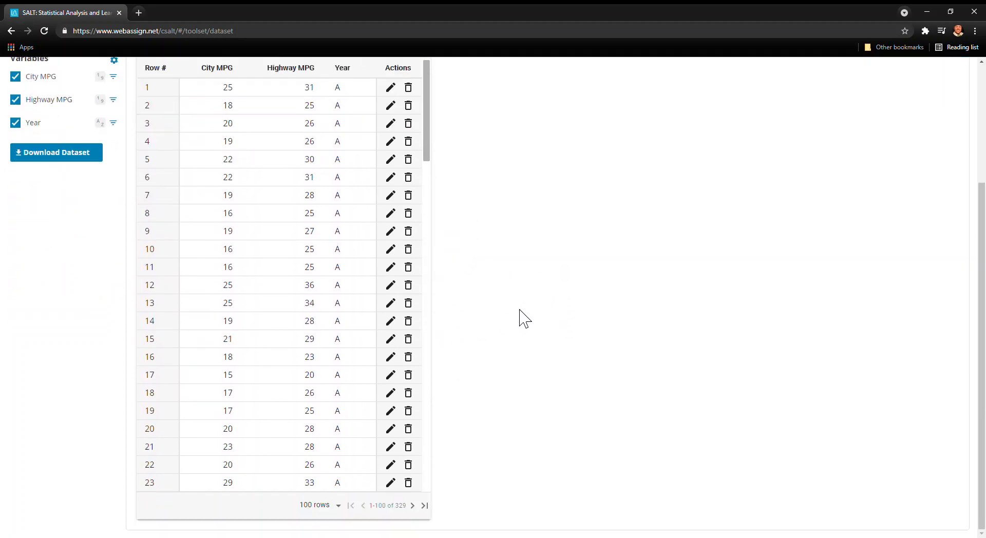
pyautogui.scroll(3)
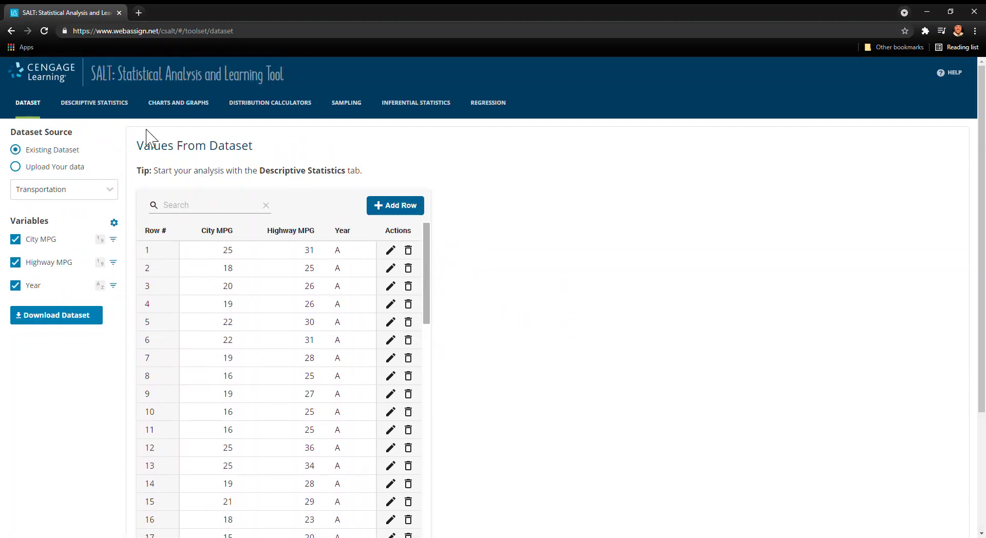
pyautogui.moveTo(525, 244)
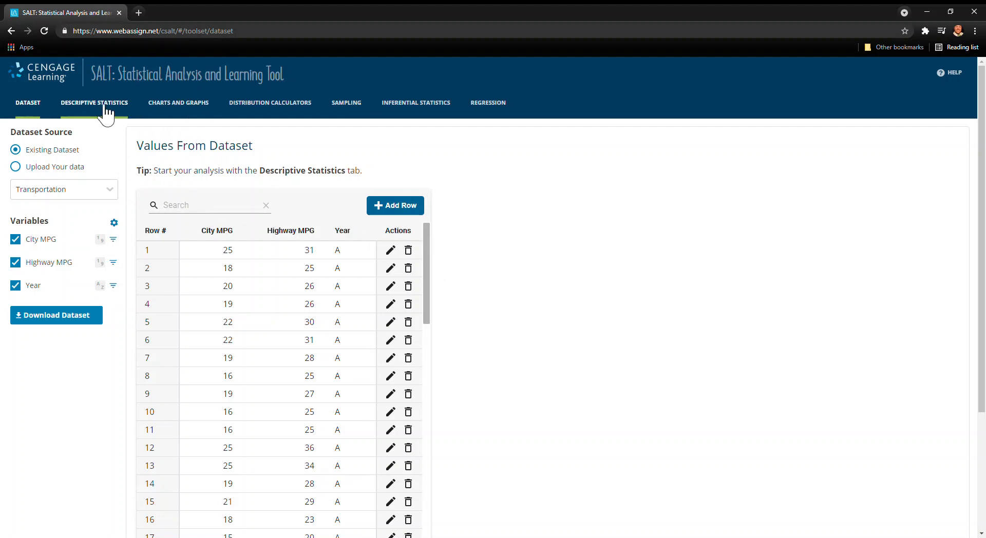
# - Review descriptive statistics tables: City MPG mean 21.94, Highway MPG 29.29, two Year levels
pyautogui.click(94, 103)
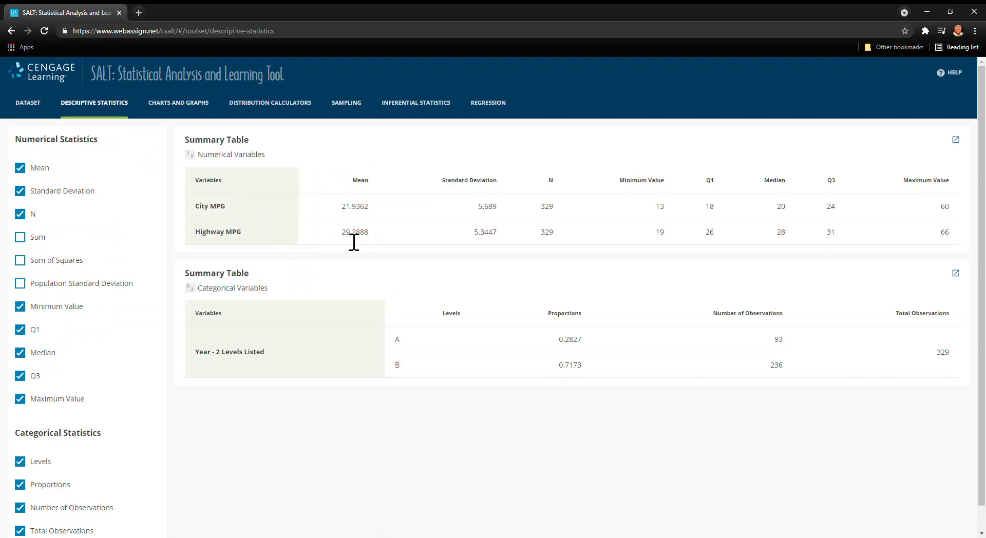
pyautogui.moveTo(388, 291)
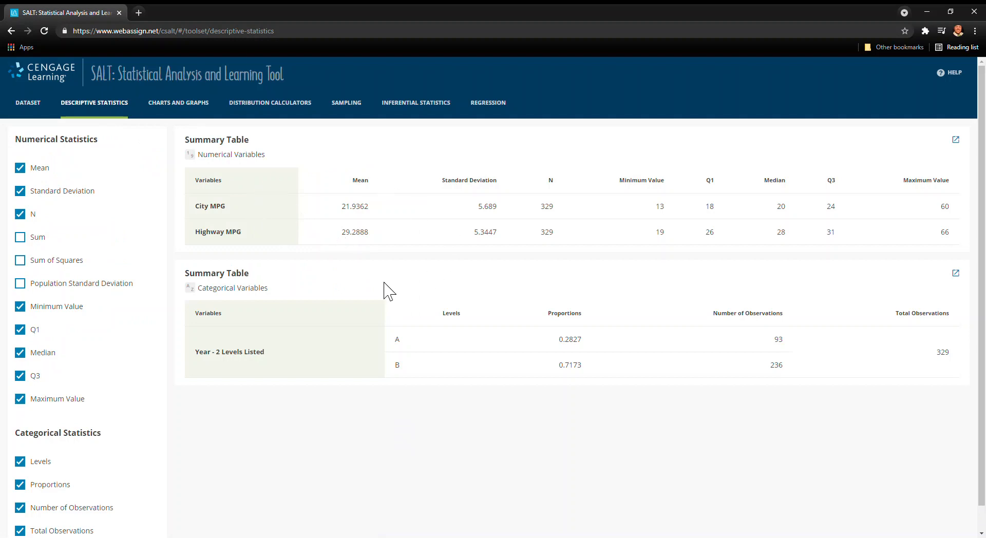
pyautogui.moveTo(42, 178)
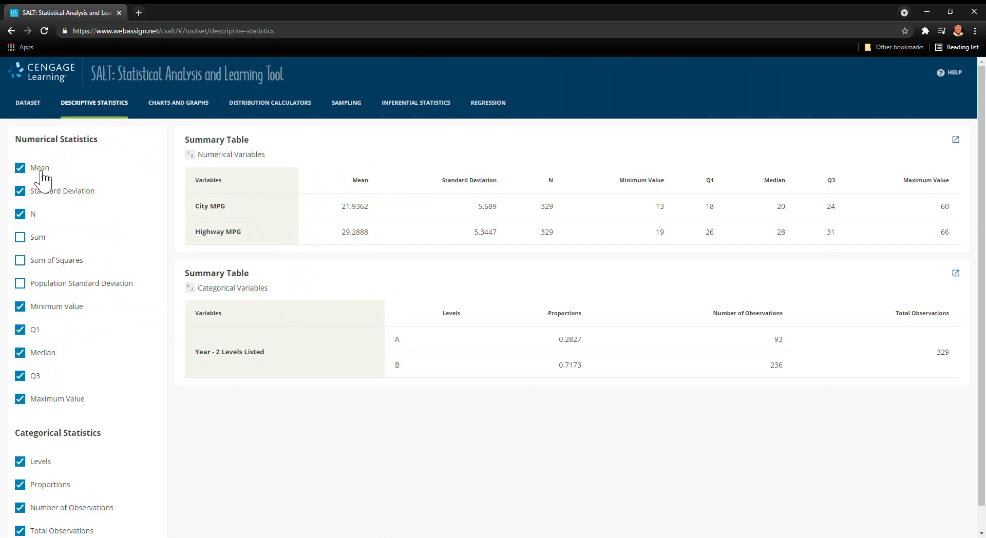
pyautogui.moveTo(562, 216)
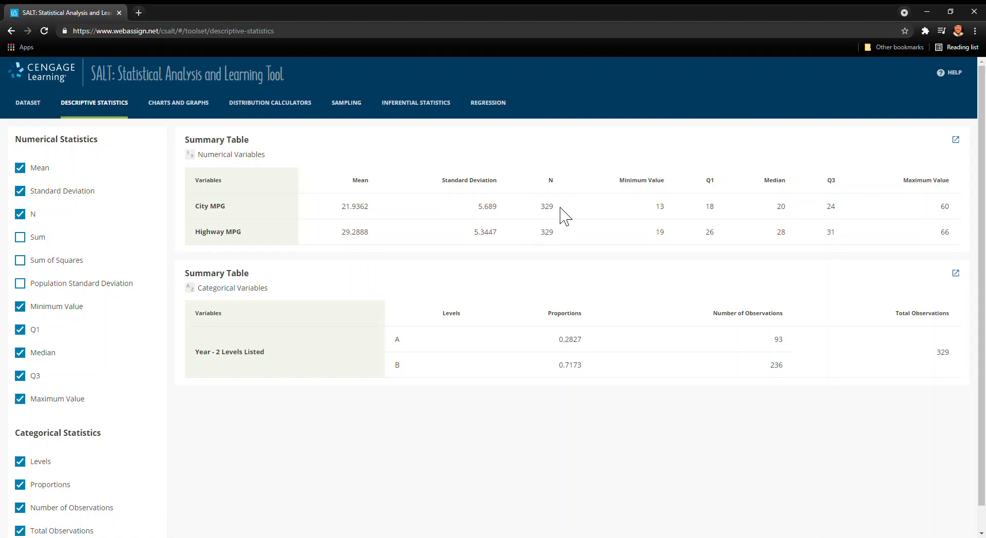
pyautogui.moveTo(572, 382)
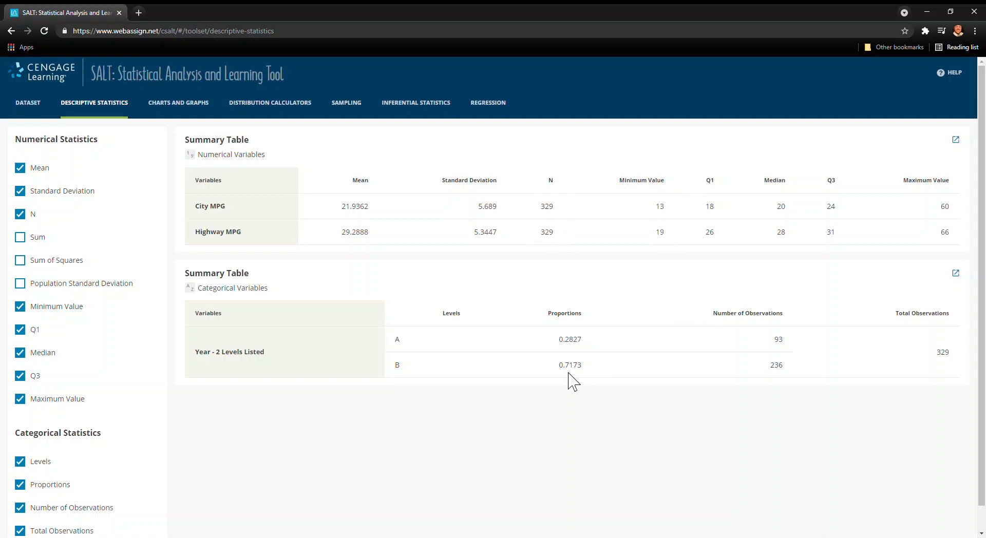
pyautogui.moveTo(856, 209)
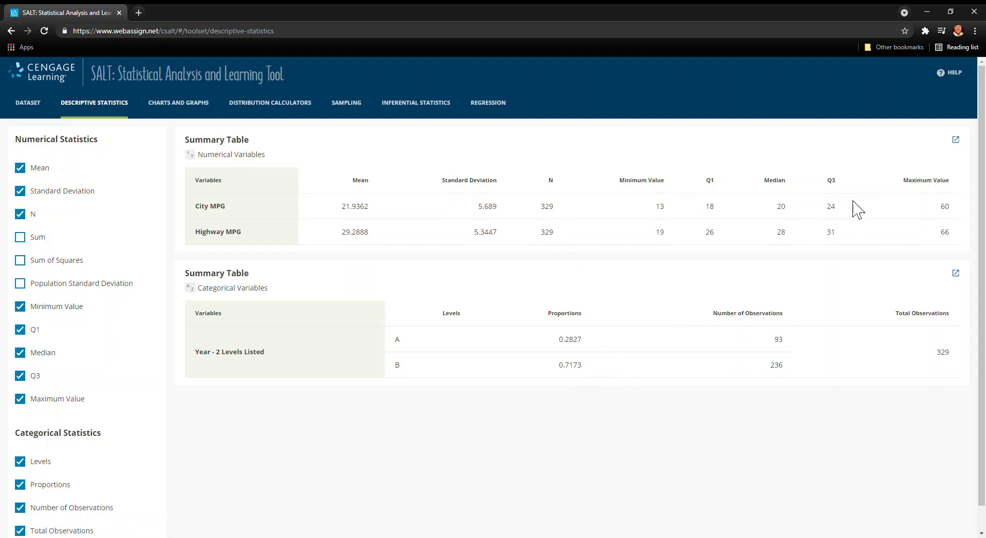
pyautogui.moveTo(394, 351)
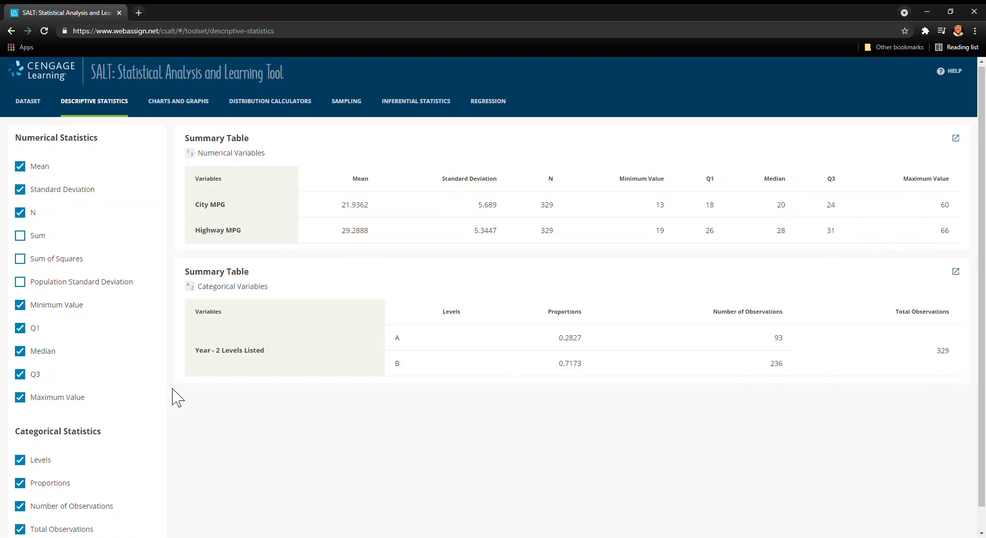
pyautogui.scroll(-3)
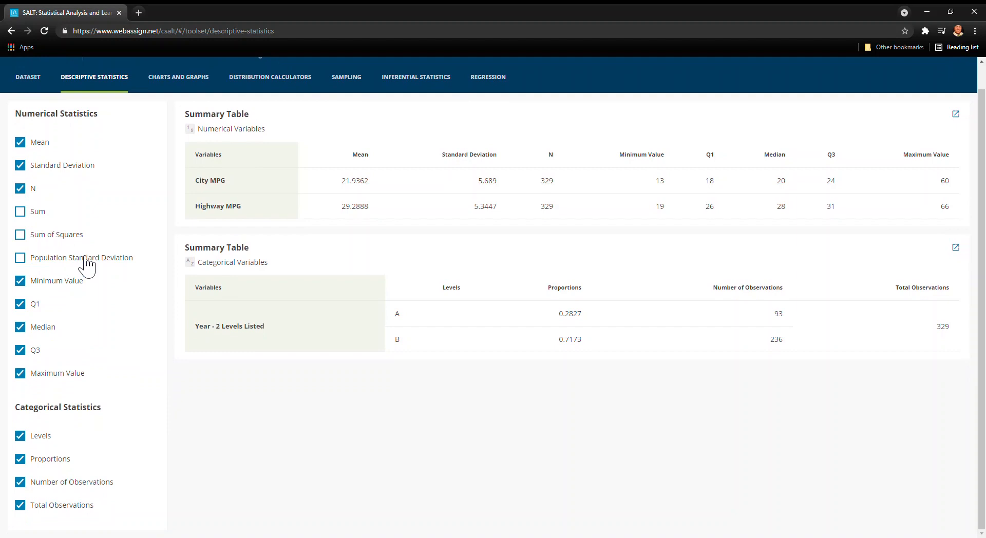
pyautogui.moveTo(94, 283)
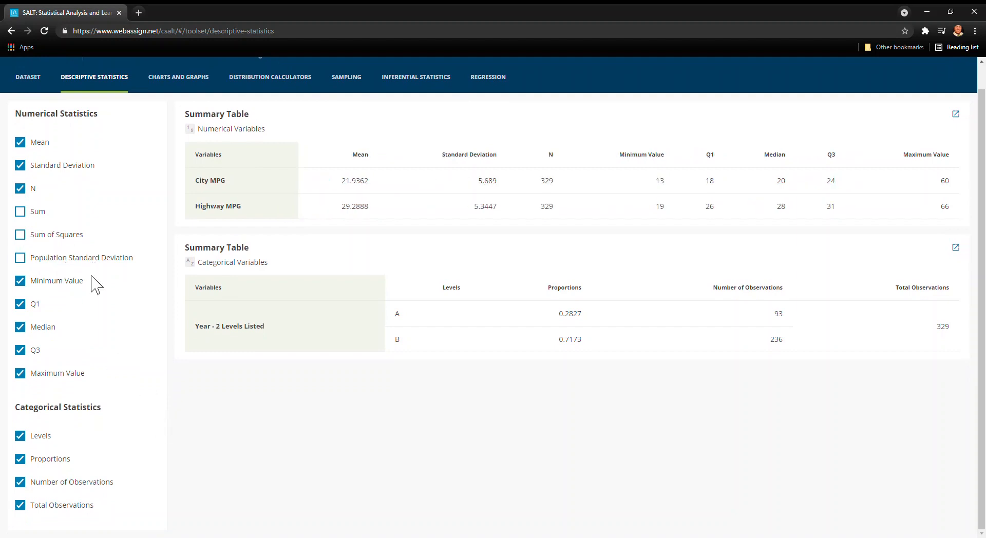
pyautogui.scroll(3)
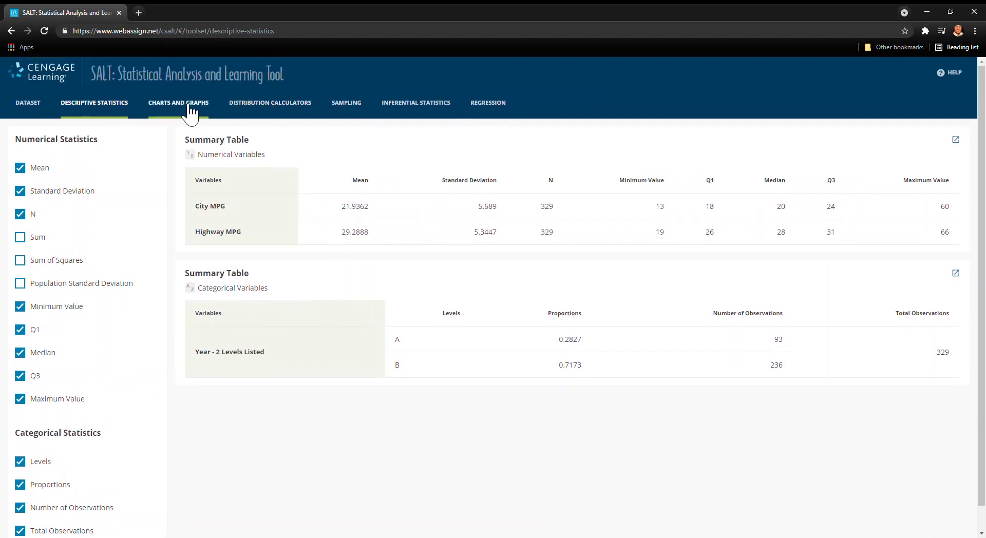
# - Preview Scatter Plot, Probability Plot and Dot Plot in Charts and Graphs, ending on Histogram
pyautogui.click(178, 103)
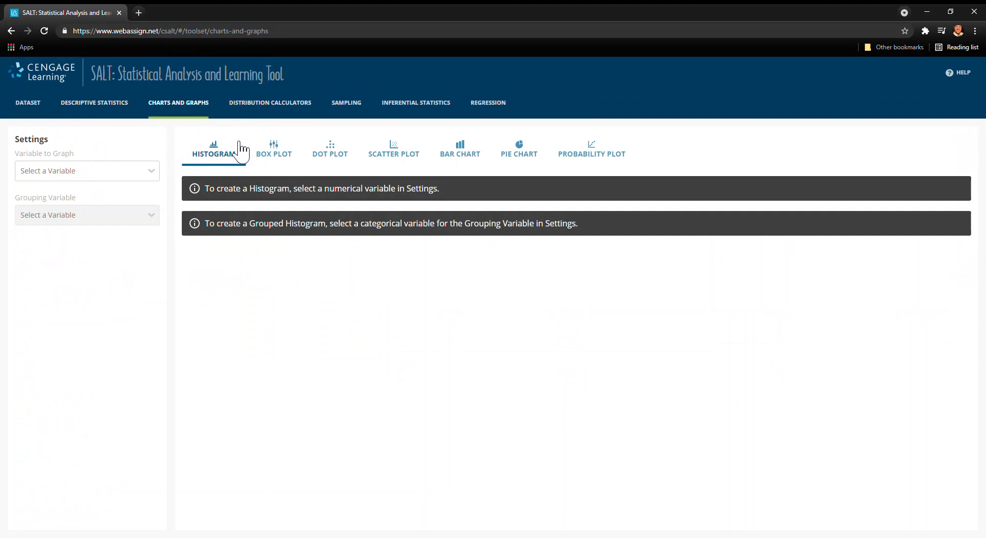
pyautogui.moveTo(165, 156)
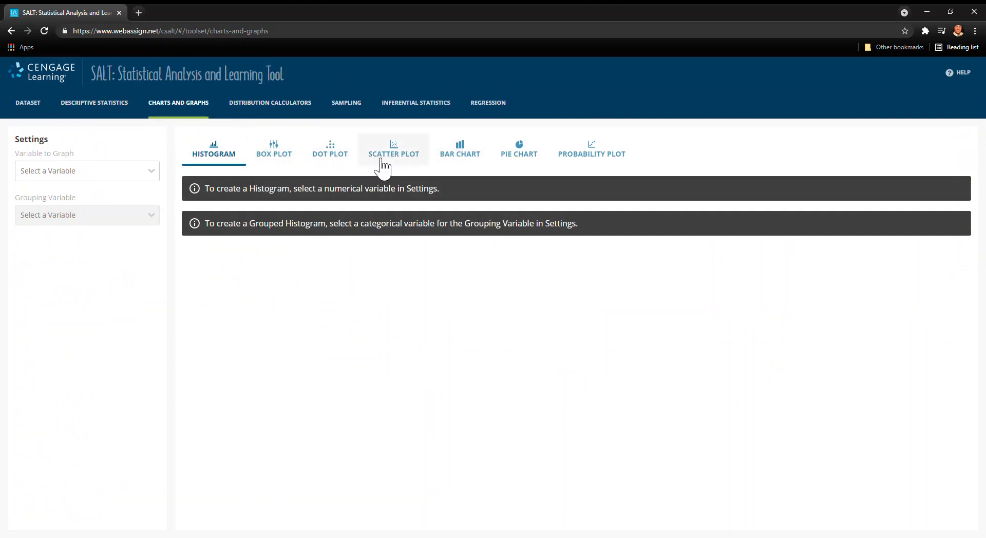
pyautogui.click(393, 149)
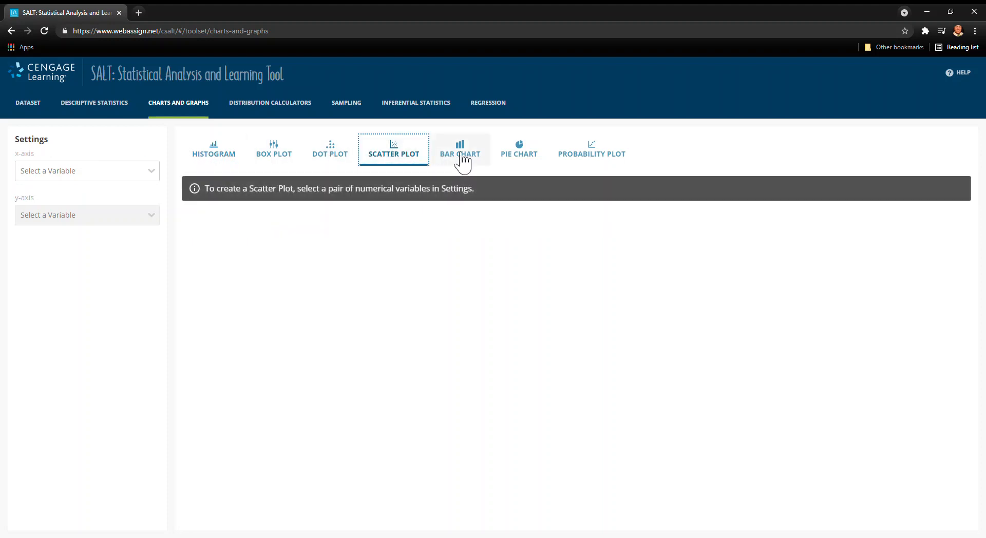
pyautogui.click(591, 149)
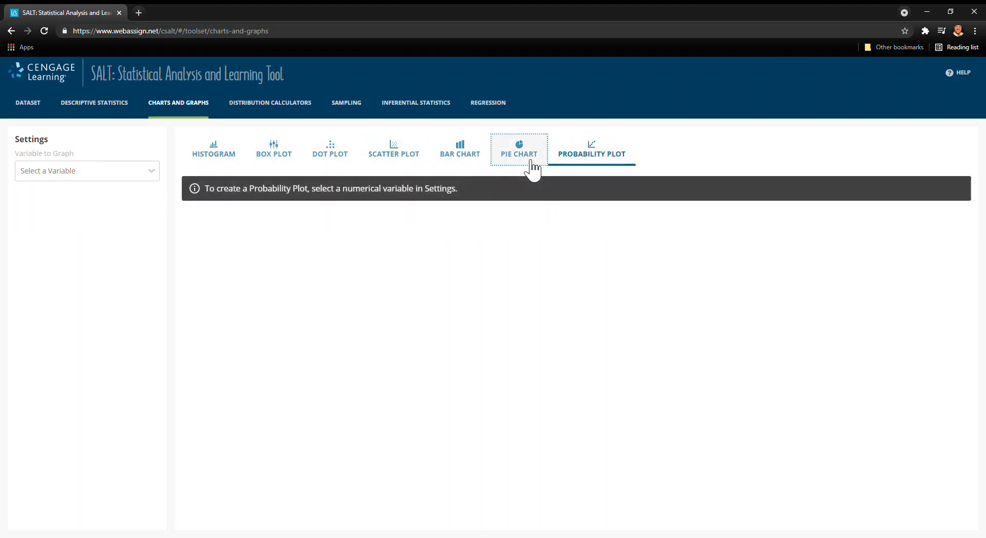
pyautogui.click(330, 149)
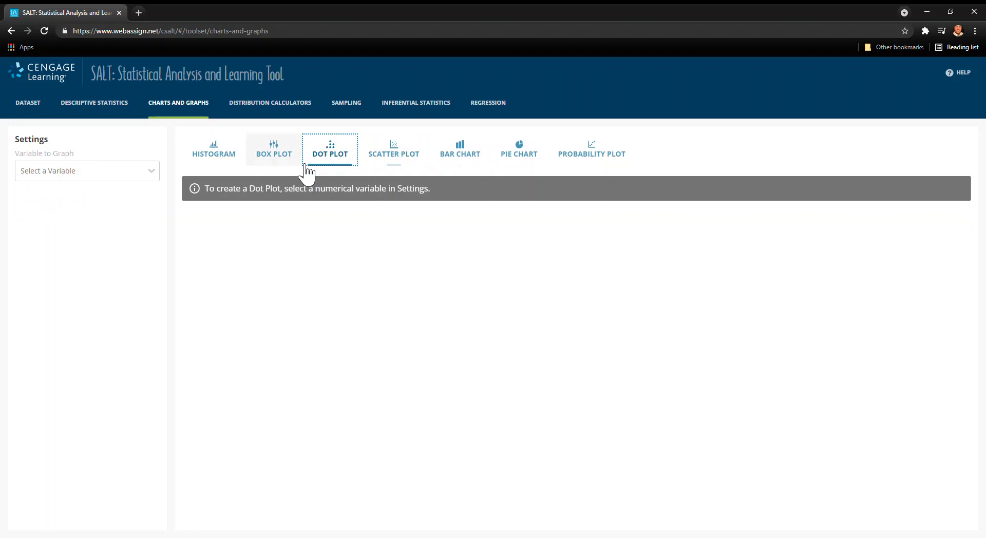
pyautogui.click(213, 149)
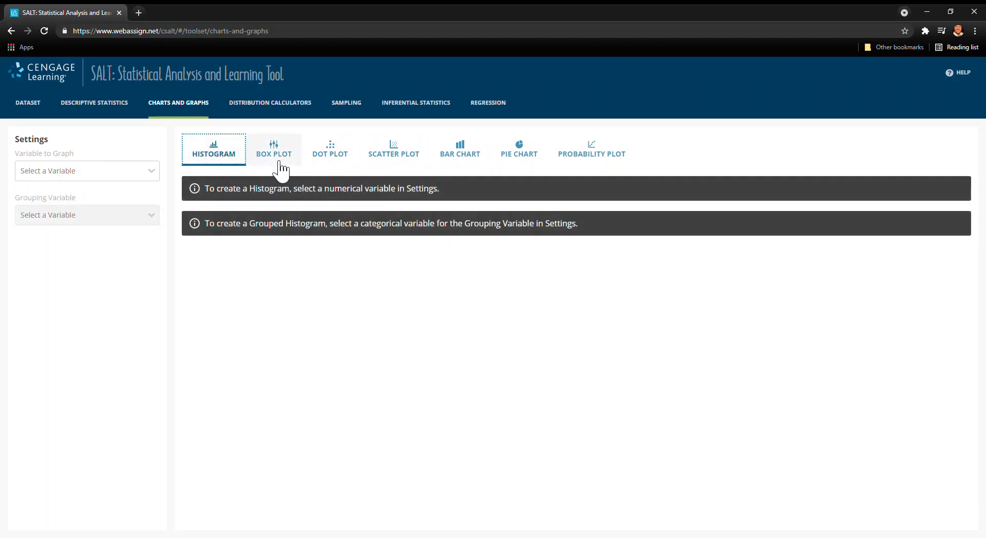
# - Build box plots with Year as graph variable and City MPG as grouping variable
pyautogui.click(274, 149)
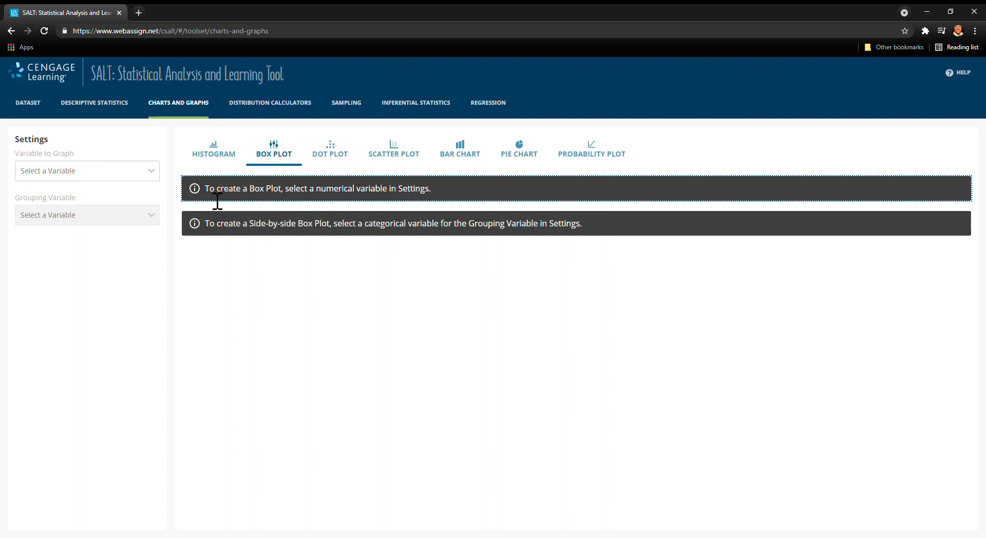
pyautogui.moveTo(412, 205)
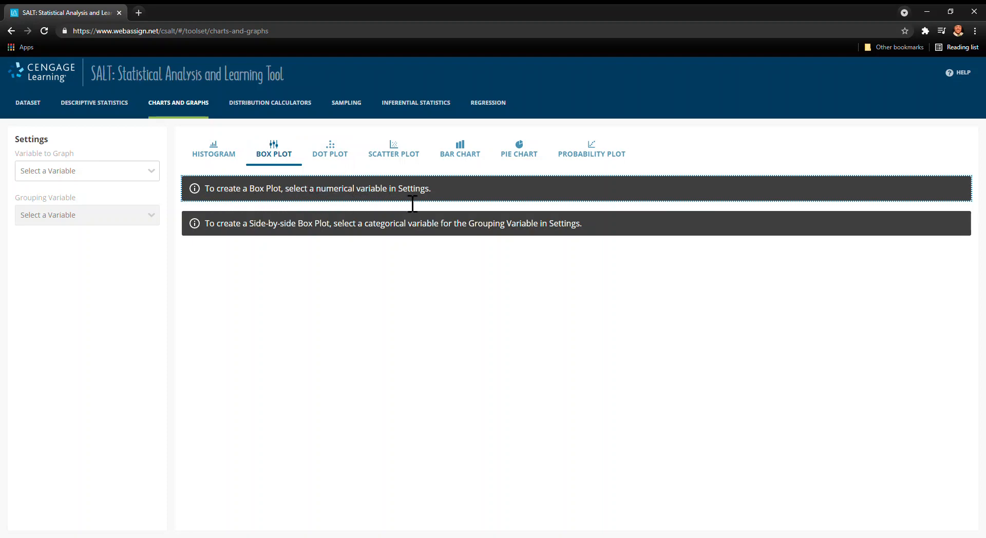
pyautogui.moveTo(126, 170)
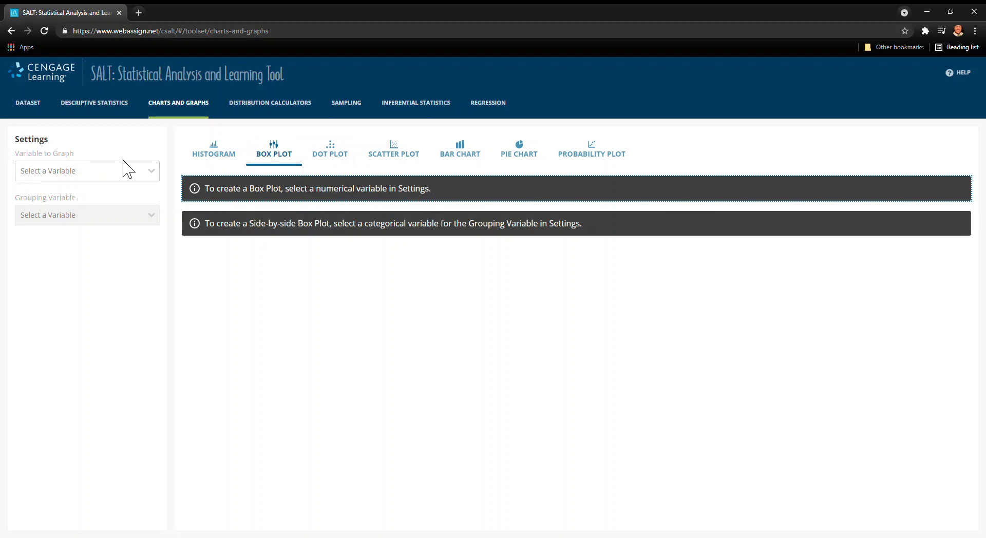
pyautogui.click(86, 171)
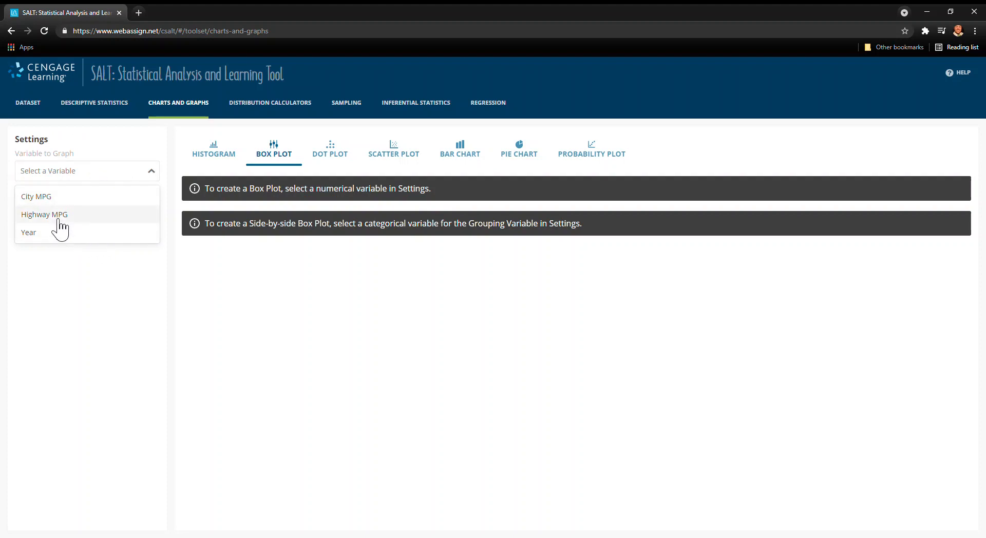
pyautogui.click(28, 232)
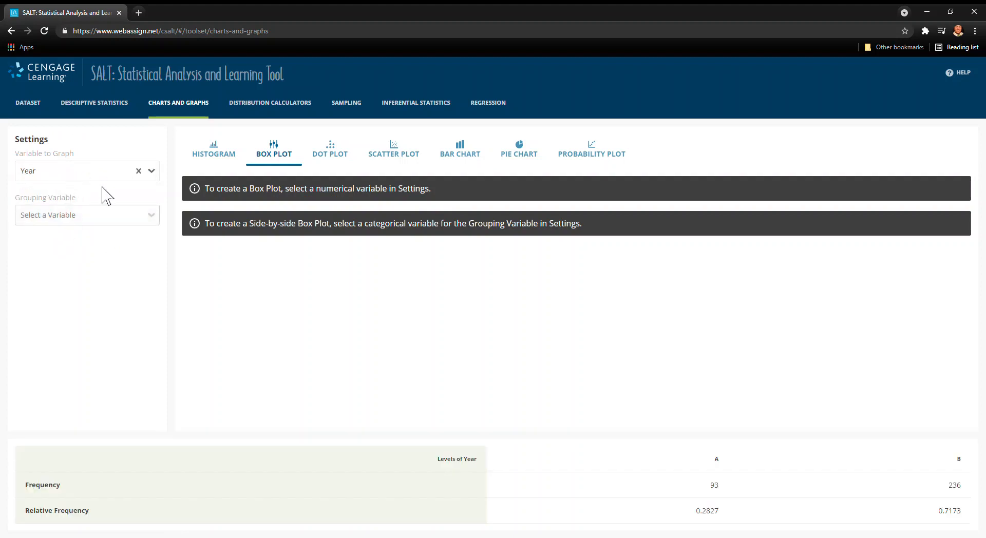
pyautogui.moveTo(135, 216)
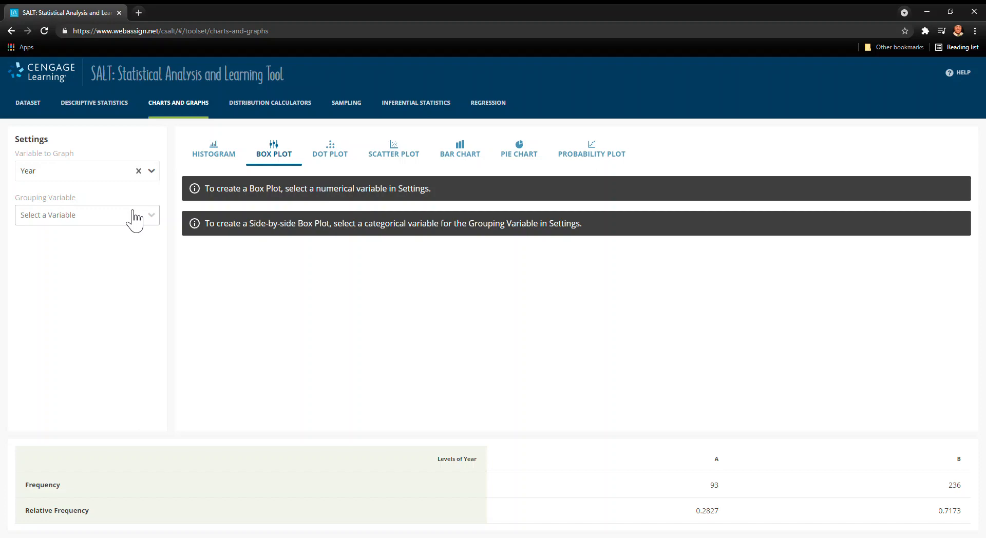
pyautogui.click(86, 214)
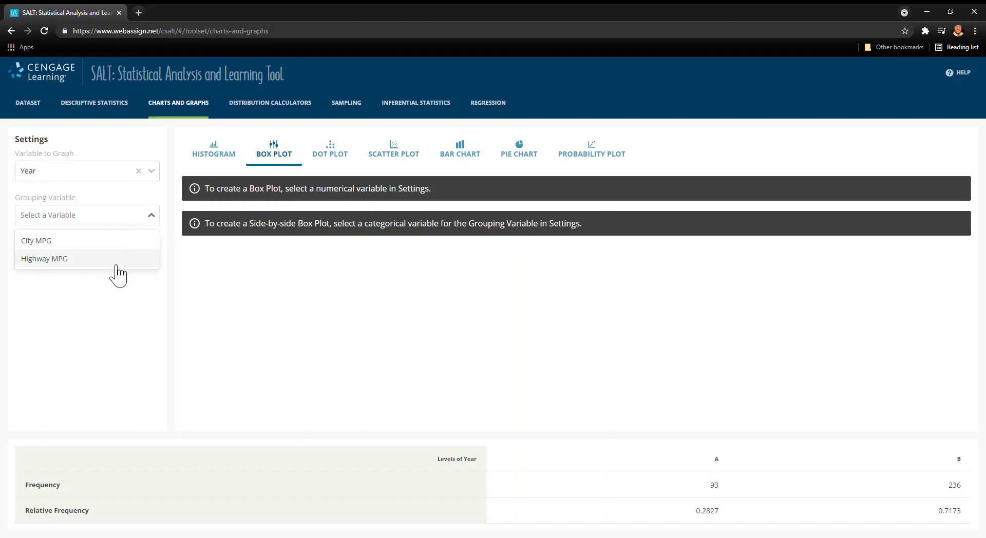
pyautogui.click(36, 240)
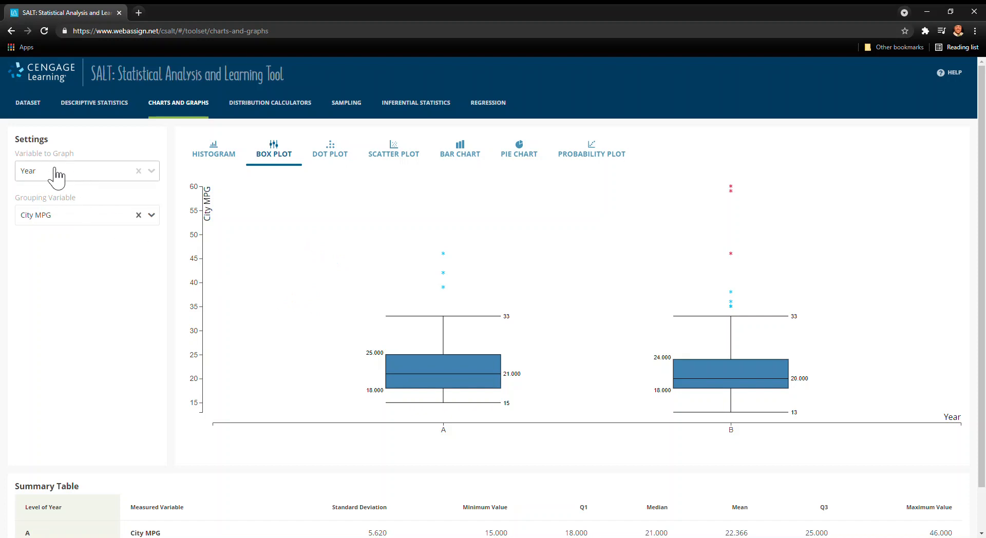
pyautogui.moveTo(90, 230)
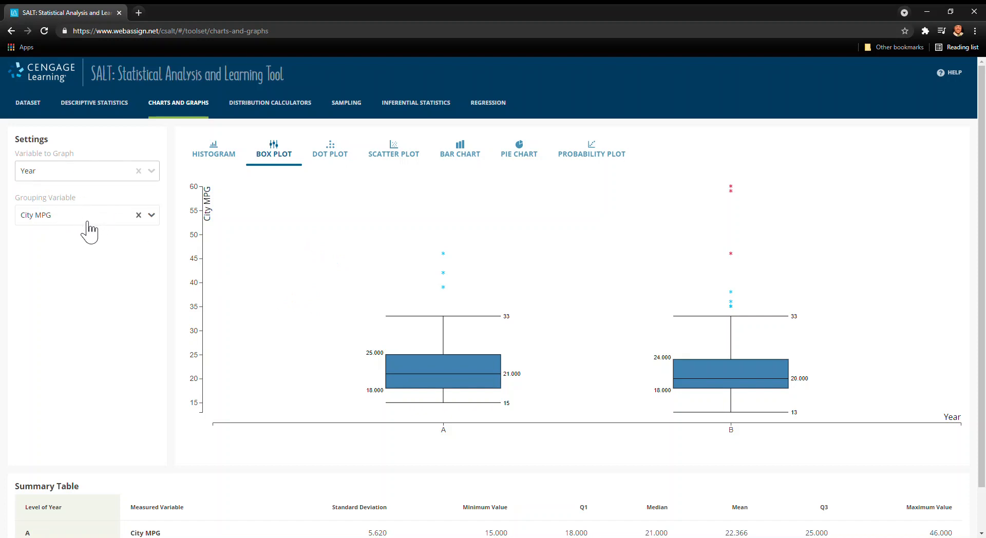
pyautogui.moveTo(412, 297)
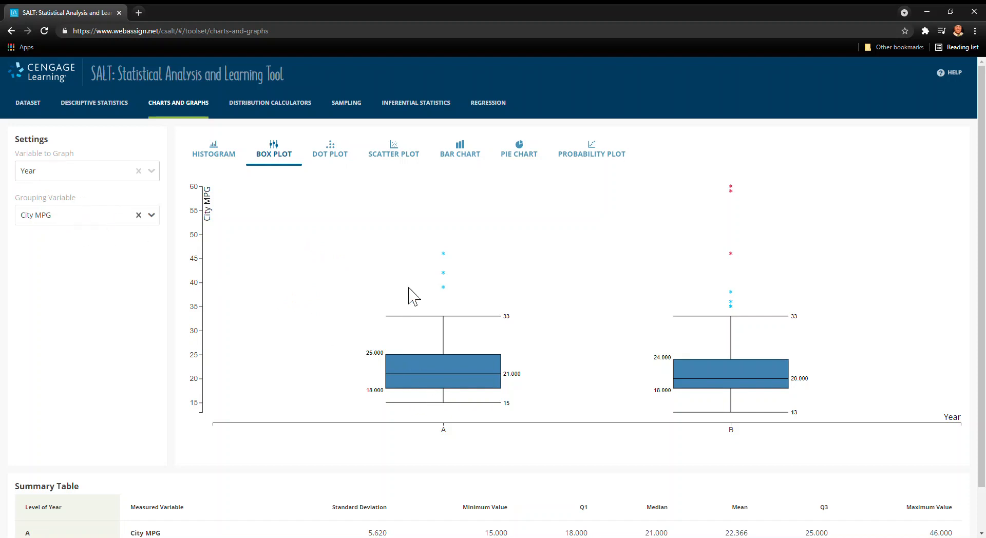
pyautogui.moveTo(739, 438)
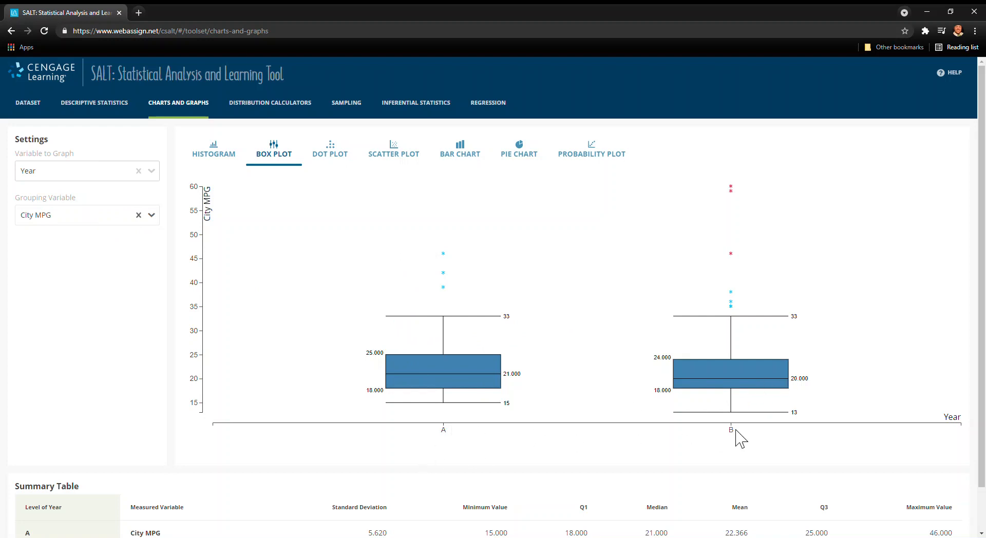
pyautogui.moveTo(429, 400)
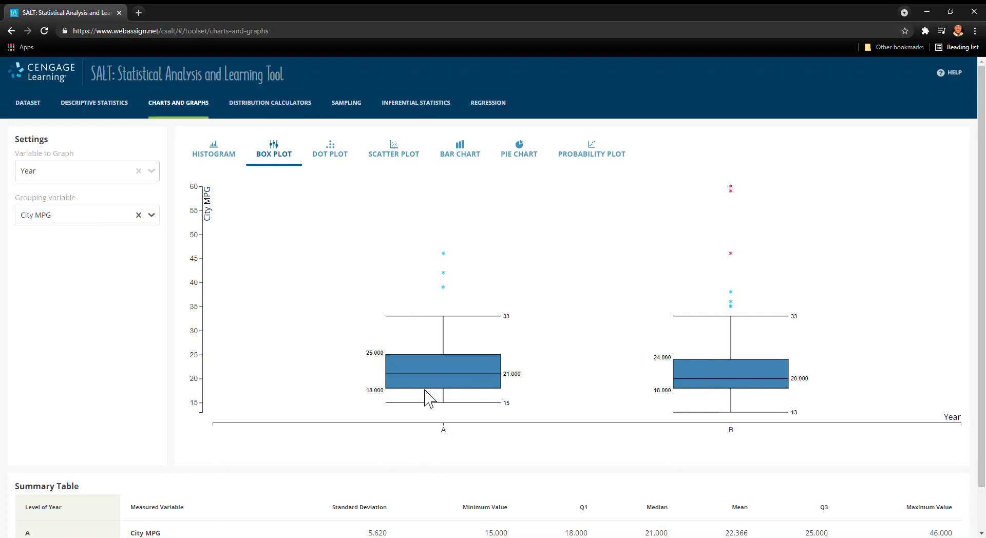
pyautogui.moveTo(105, 205)
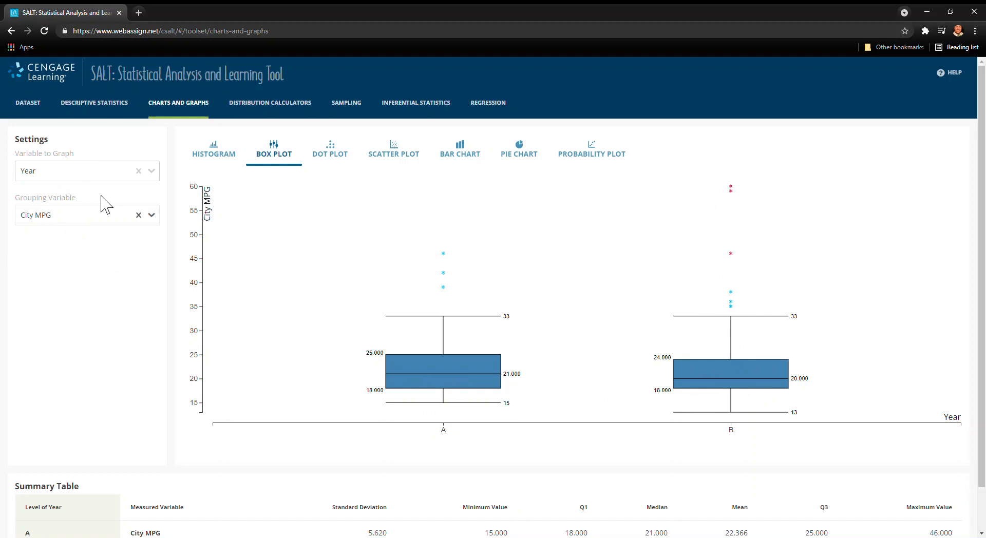
pyautogui.moveTo(453, 385)
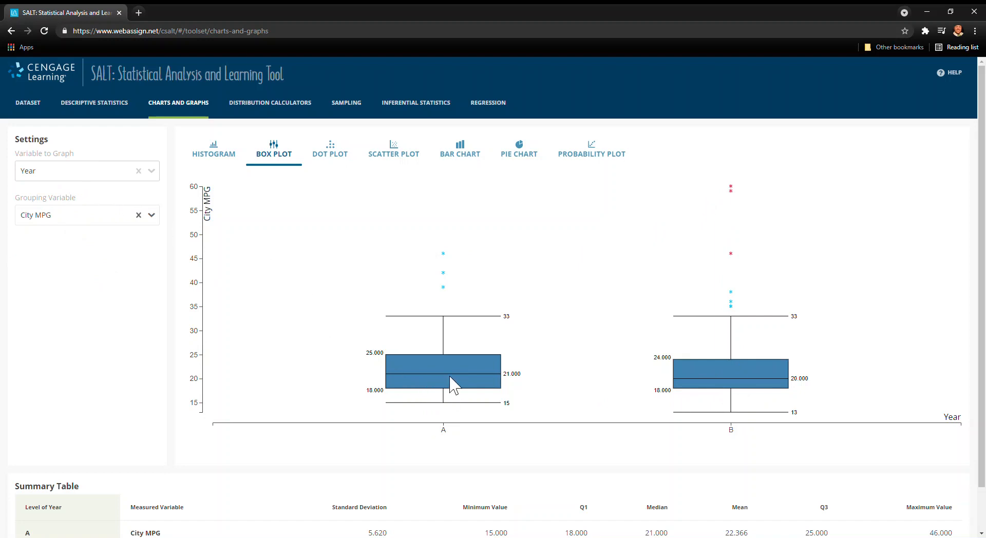
pyautogui.moveTo(656, 340)
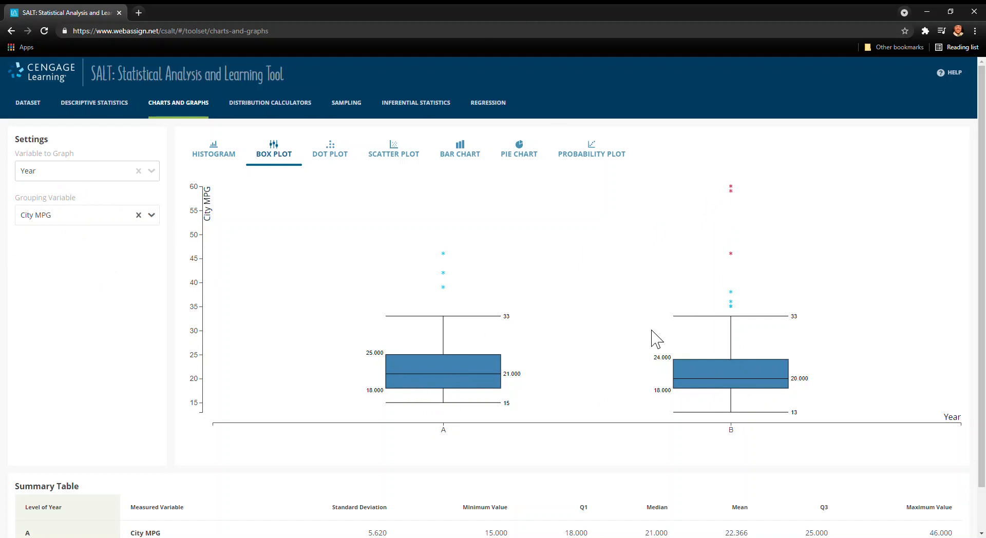
pyautogui.moveTo(443, 345)
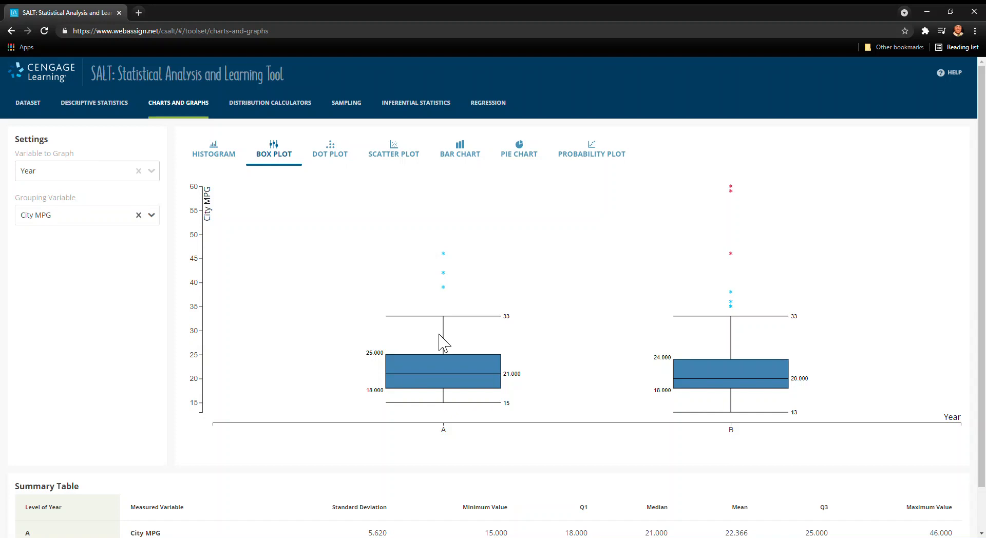
pyautogui.moveTo(517, 339)
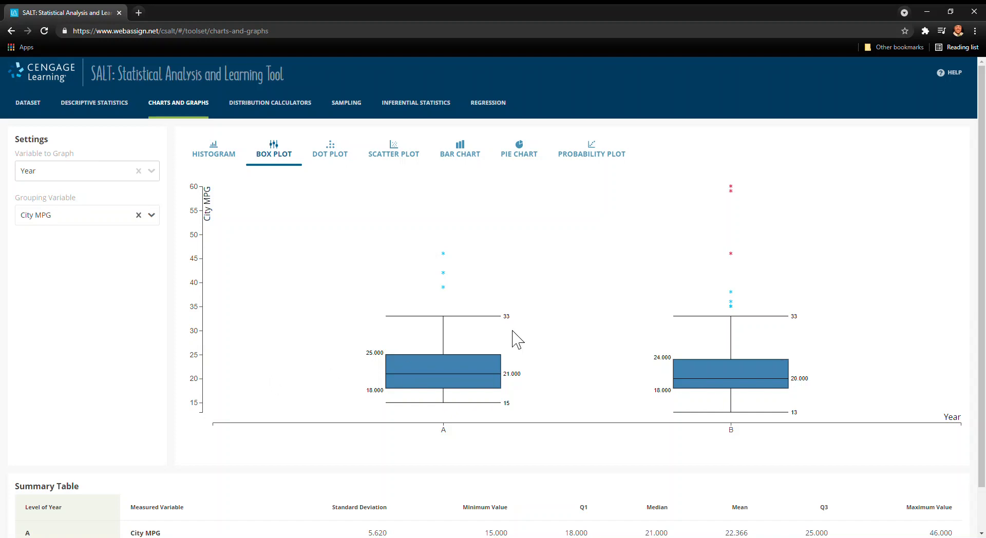
pyautogui.moveTo(741, 270)
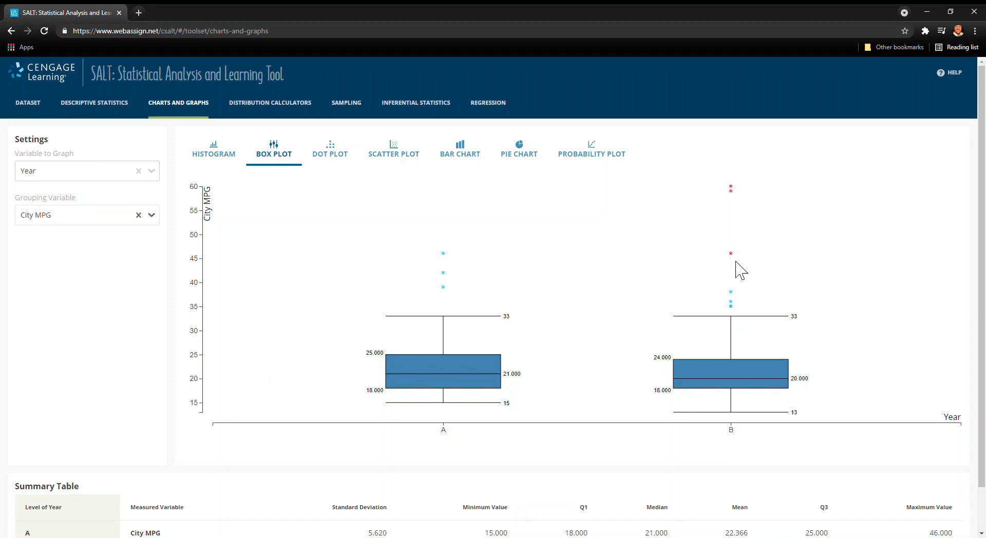
pyautogui.scroll(-3)
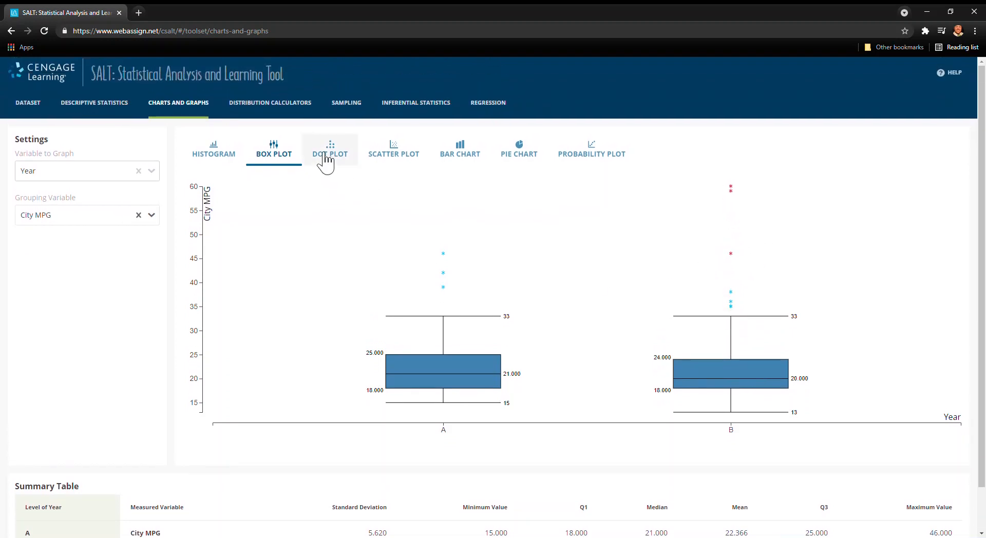
# - Graph Highway MPG as a dot plot spanning 19 to 66, mean 29.29
pyautogui.click(329, 149)
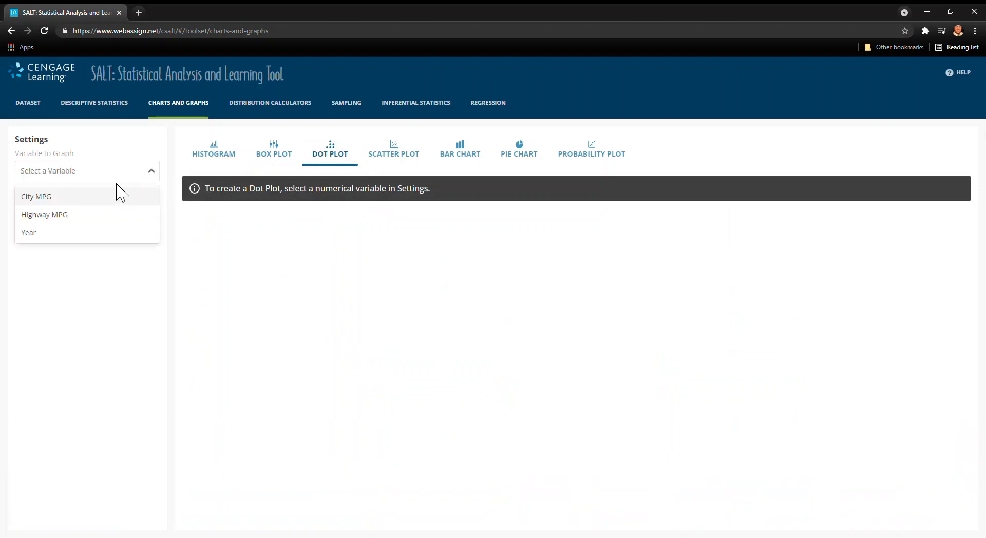
pyautogui.moveTo(44, 214)
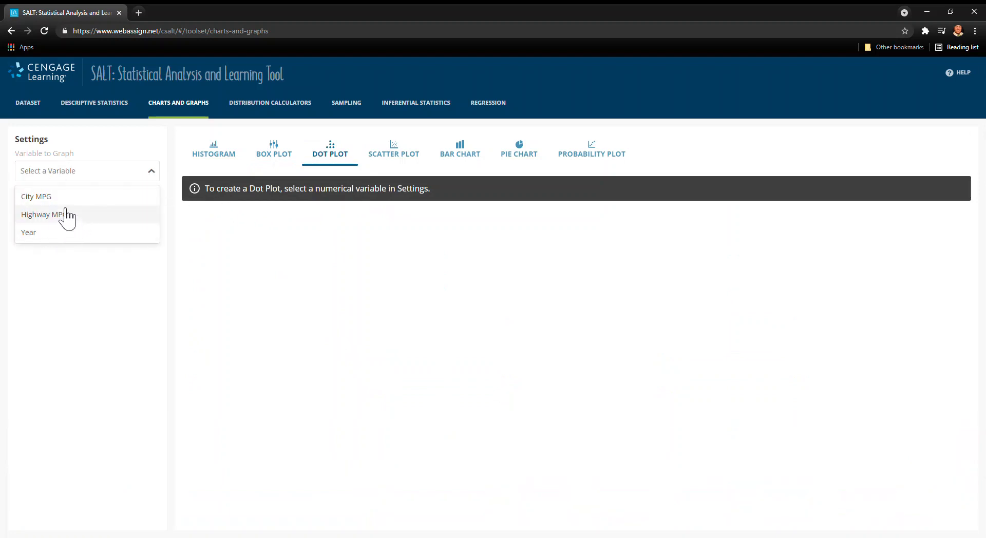
pyautogui.click(43, 214)
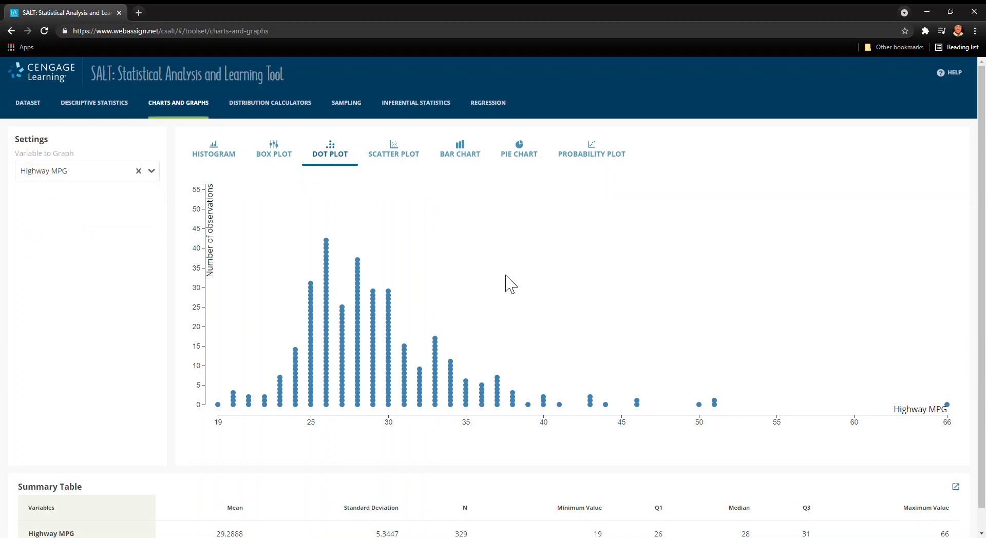
pyautogui.moveTo(324, 242)
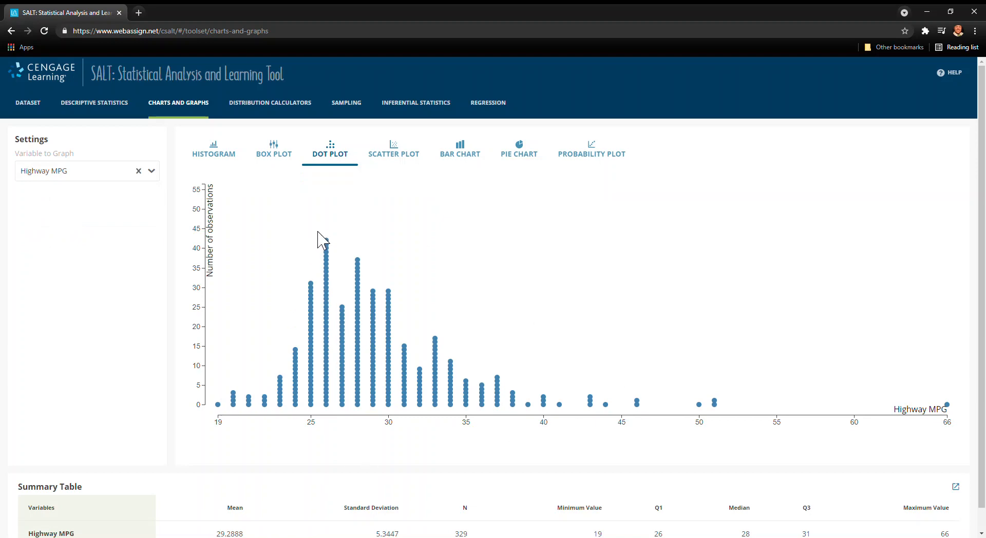
pyautogui.moveTo(418, 333)
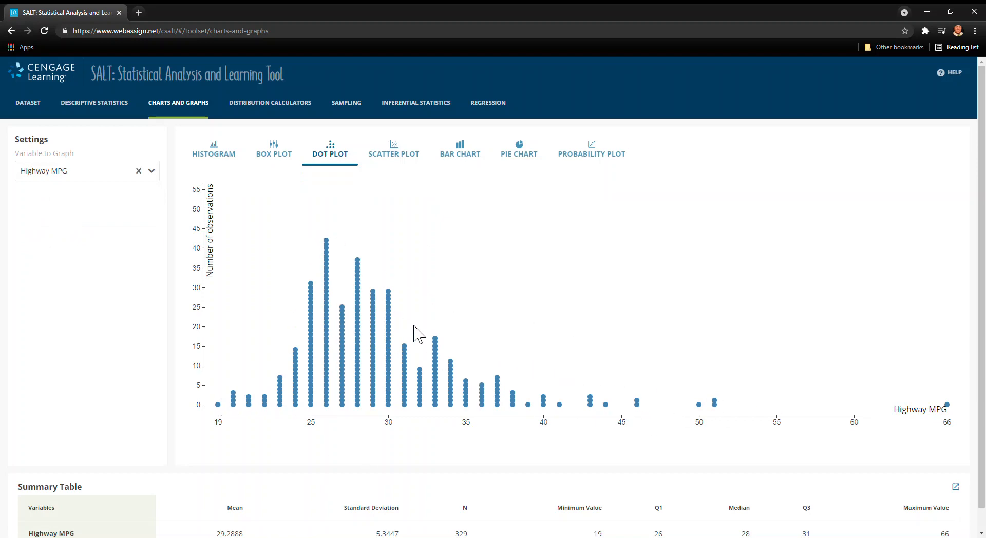
pyautogui.moveTo(753, 407)
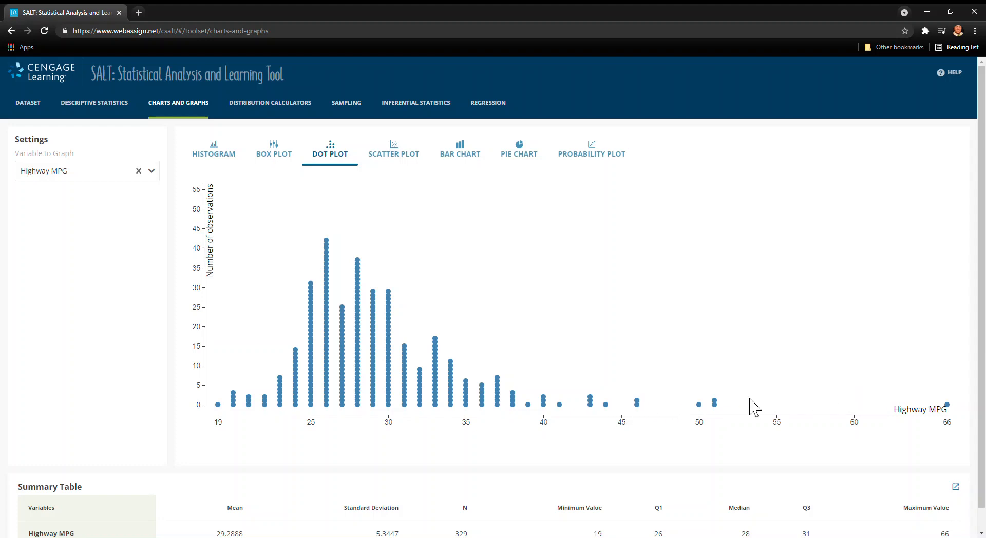
# - Scatter-plot City MPG on the y-axis, then switch to Bar Chart and clear its variables
pyautogui.click(394, 149)
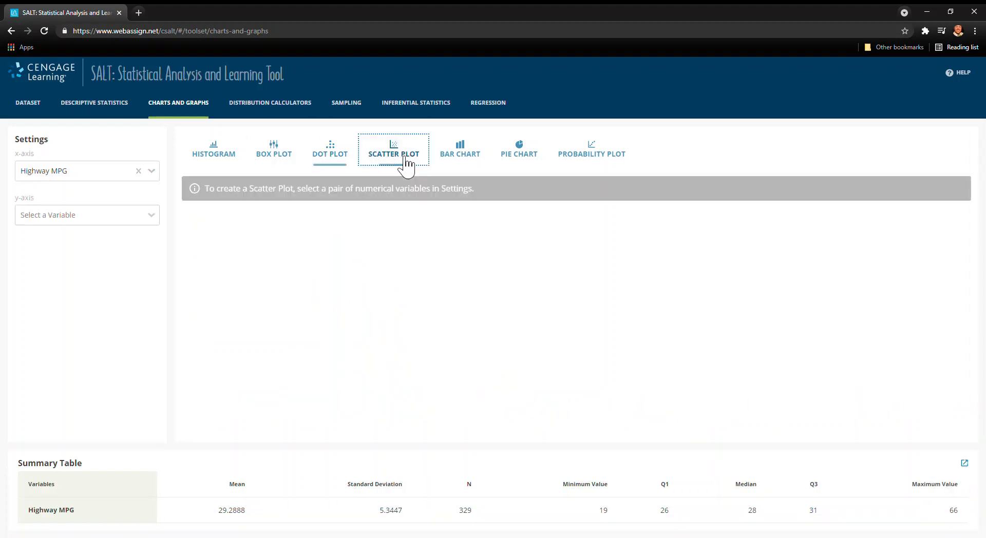
pyautogui.click(87, 214)
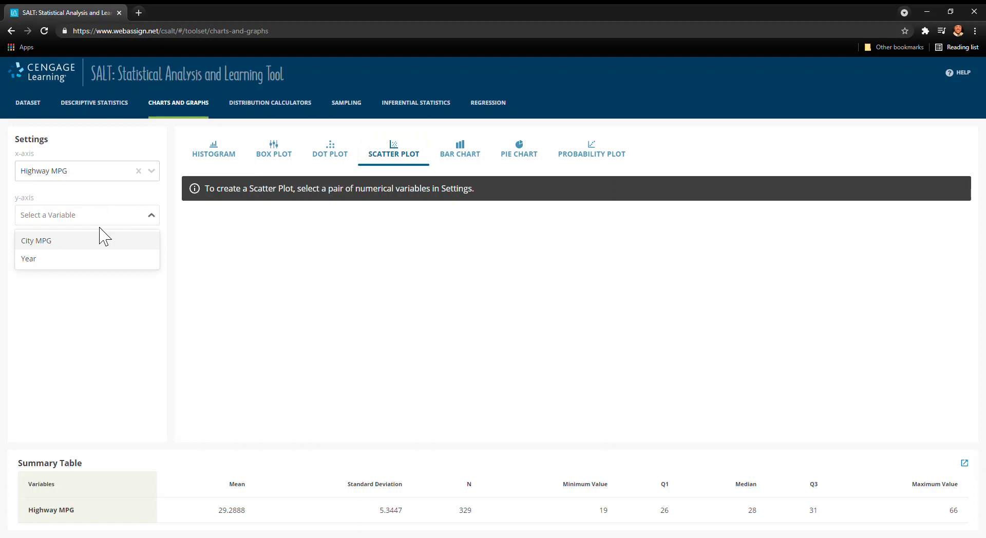
pyautogui.click(36, 241)
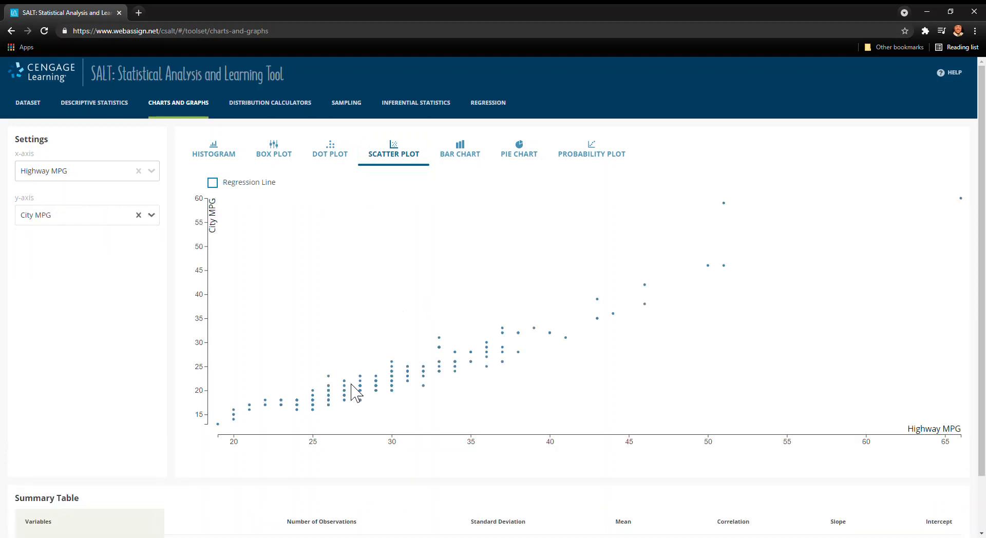
pyautogui.click(460, 149)
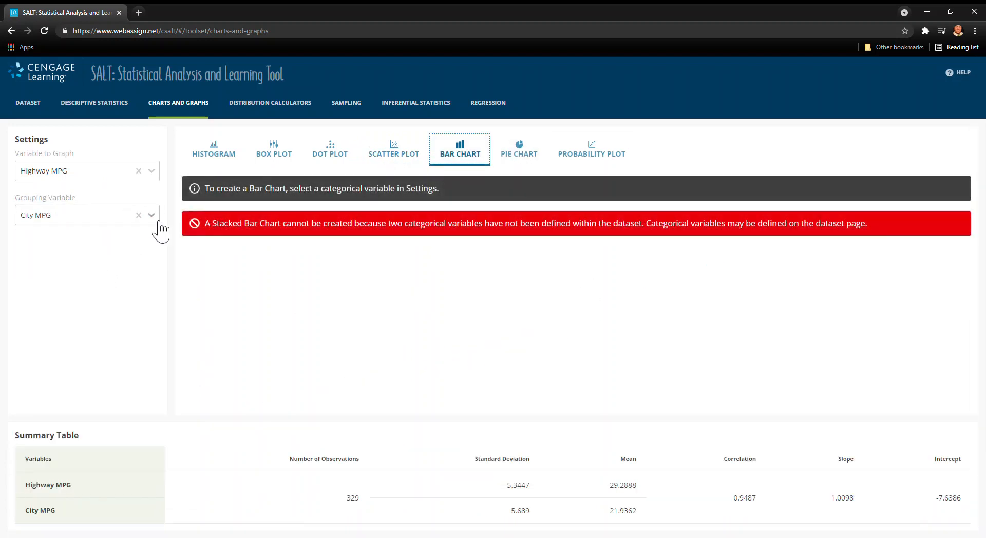
pyautogui.click(151, 170)
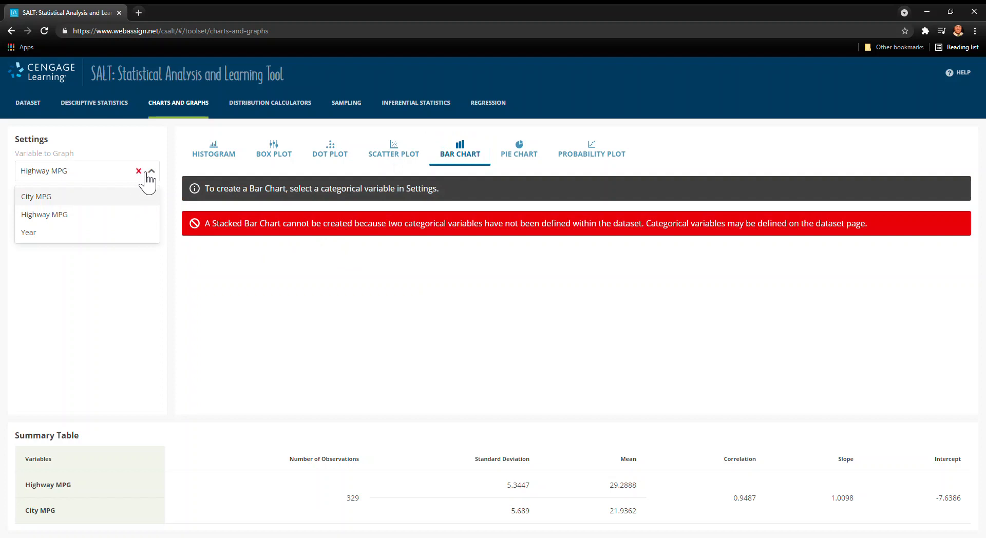
pyautogui.click(138, 171)
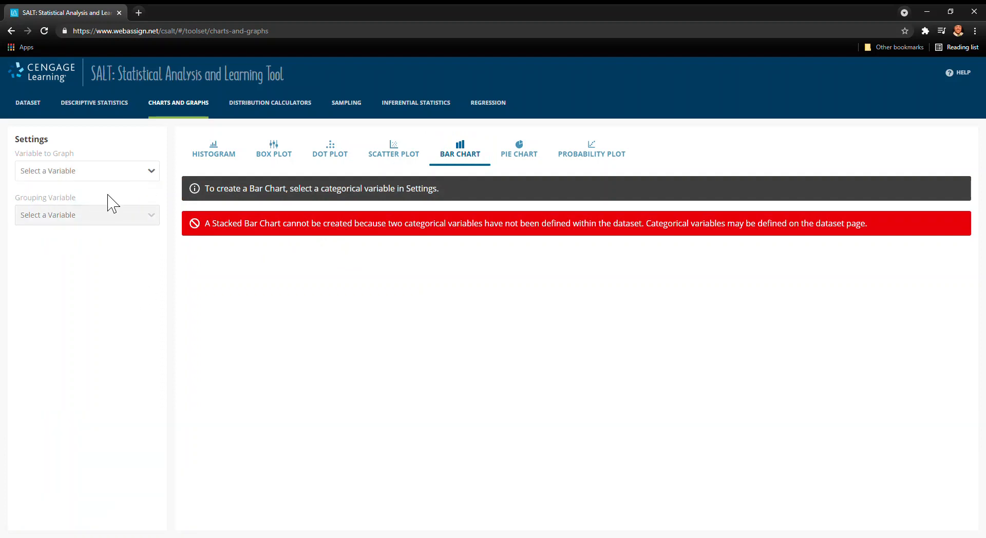
# - Chart Year as a pie chart: A 0.2827 (93), B 0.7173 (236)
pyautogui.click(519, 149)
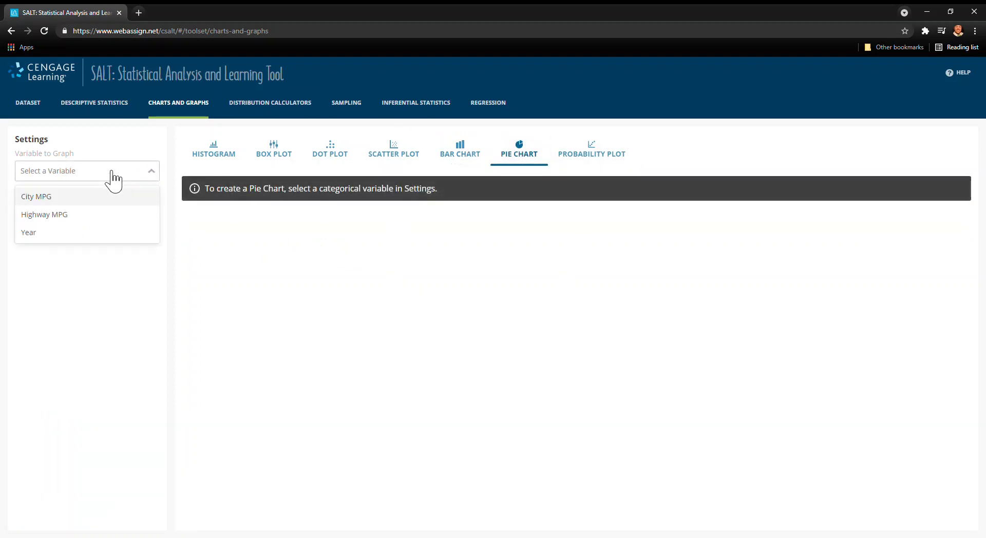
pyautogui.click(28, 232)
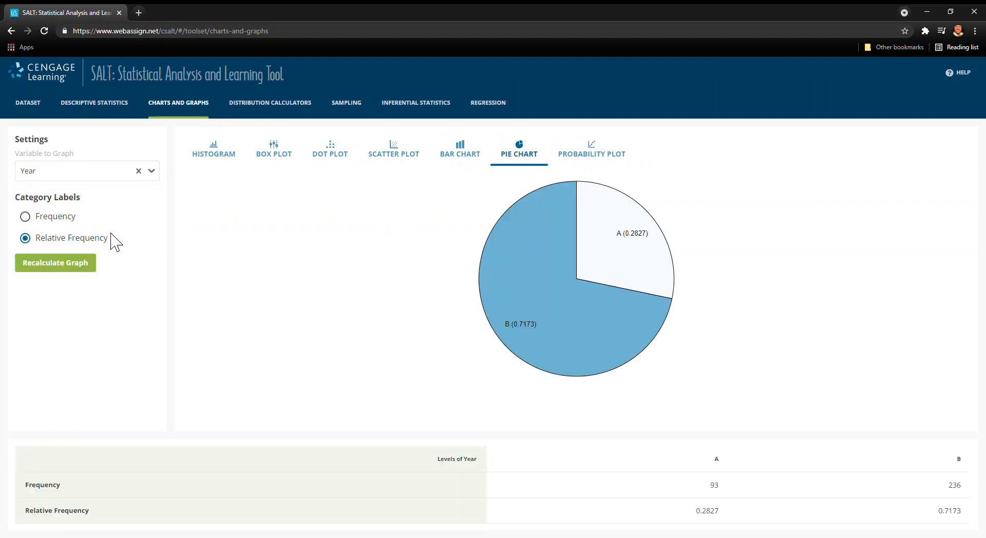
pyautogui.moveTo(602, 312)
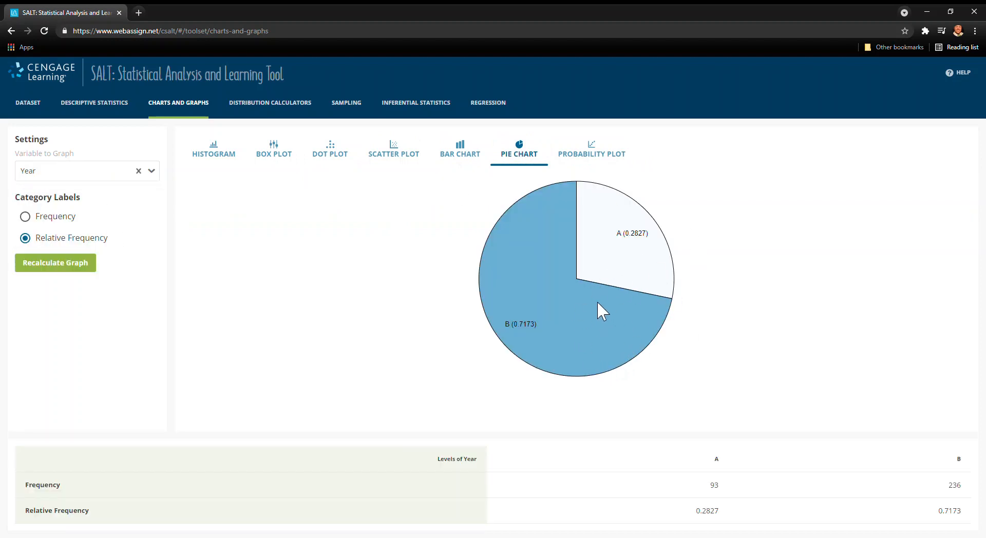
pyautogui.moveTo(367, 244)
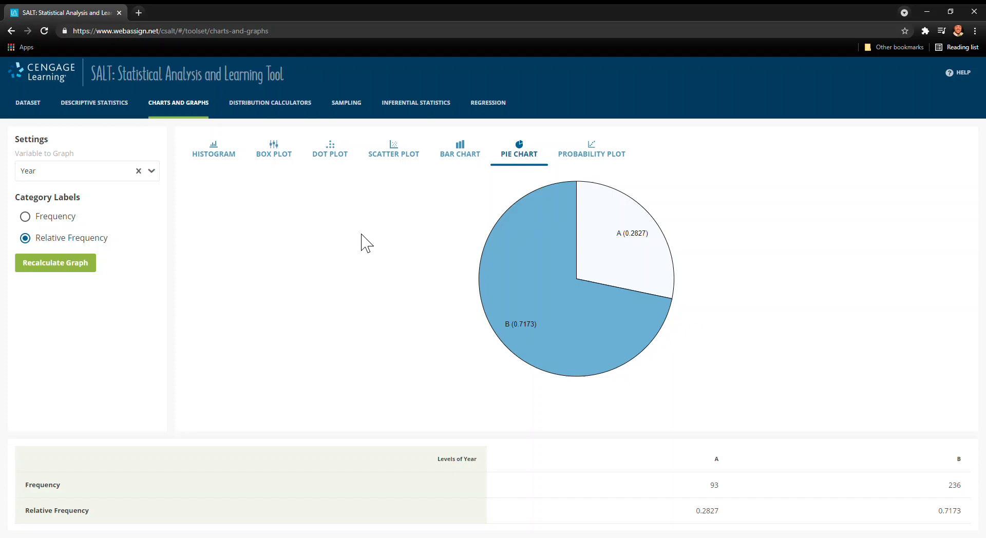
# - Make histograms of Highway MPG grouped by Year, starting at 19 with bin width 1.4242
pyautogui.click(214, 149)
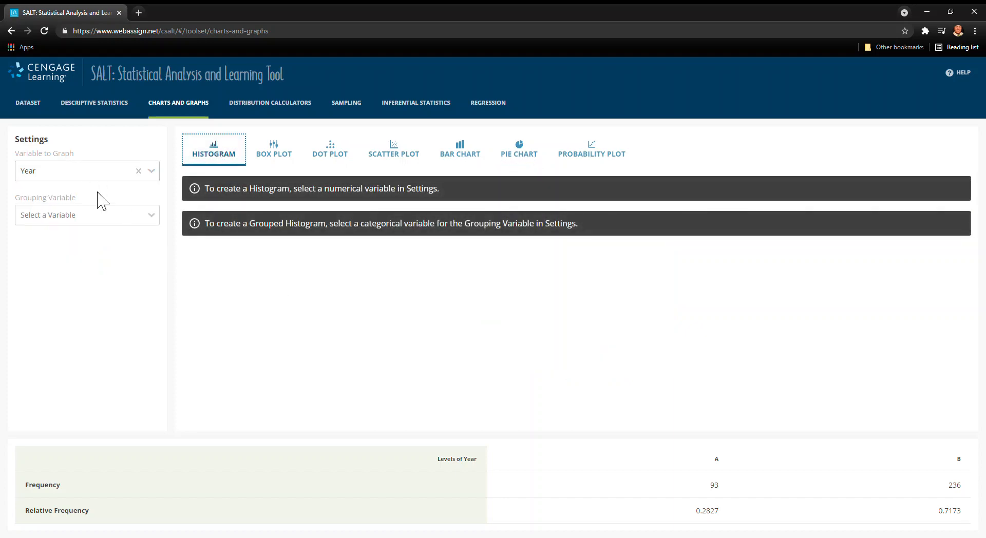
pyautogui.click(82, 214)
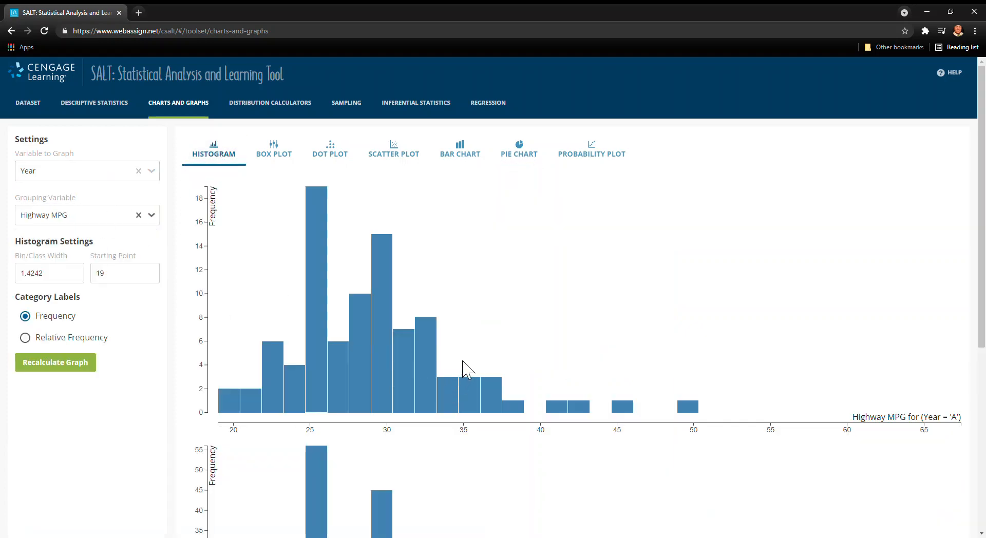
pyautogui.moveTo(516, 403)
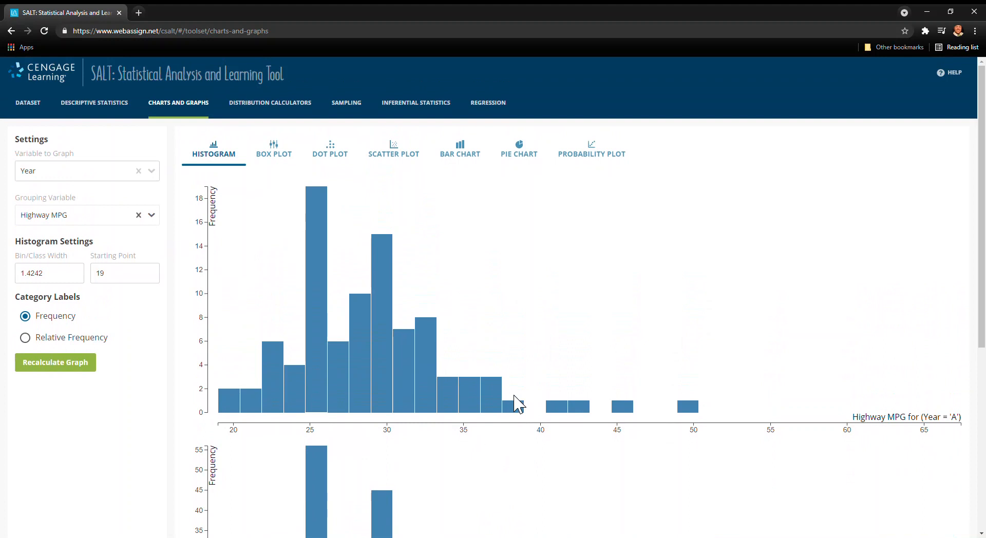
pyautogui.moveTo(198, 132)
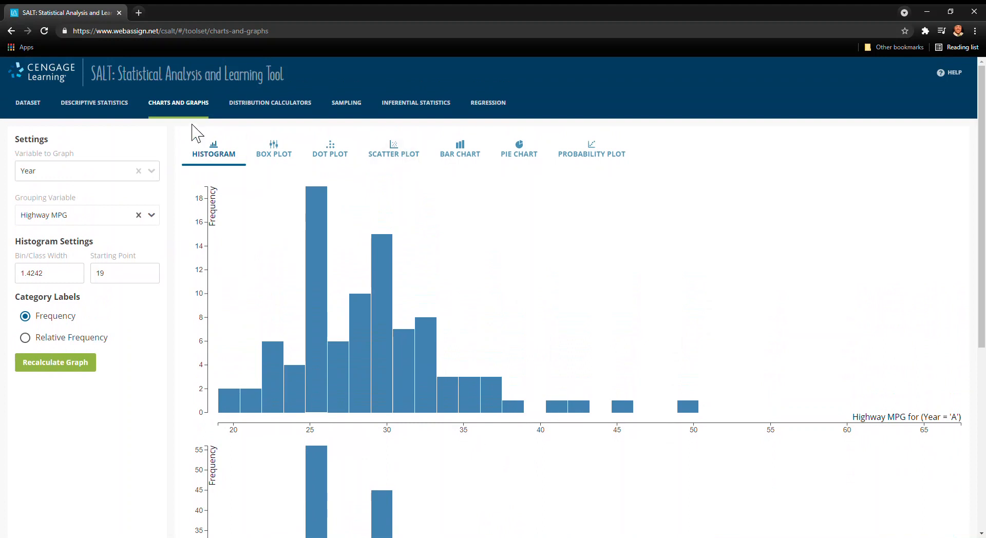
pyautogui.moveTo(100, 134)
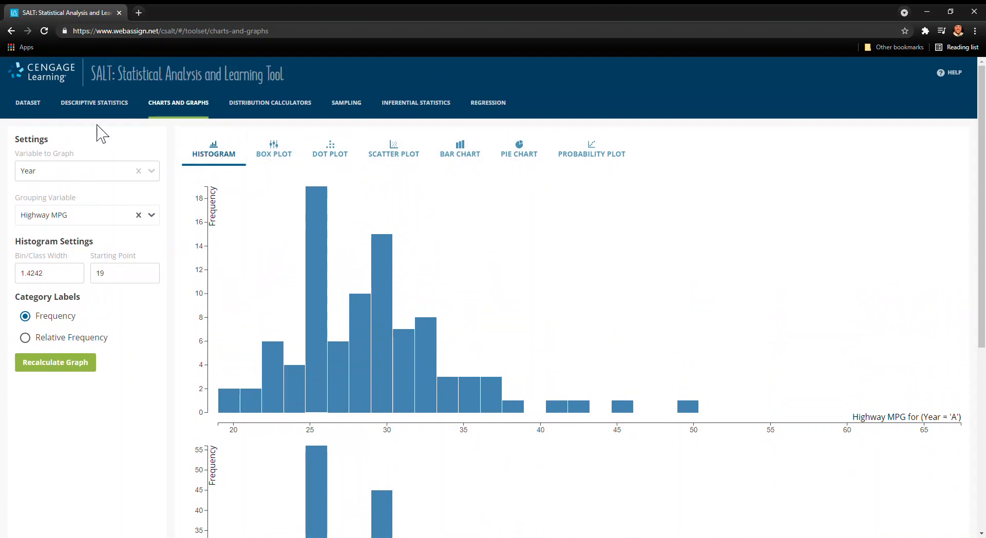
# - Review the summary statistics tables and the raw data table
pyautogui.click(94, 103)
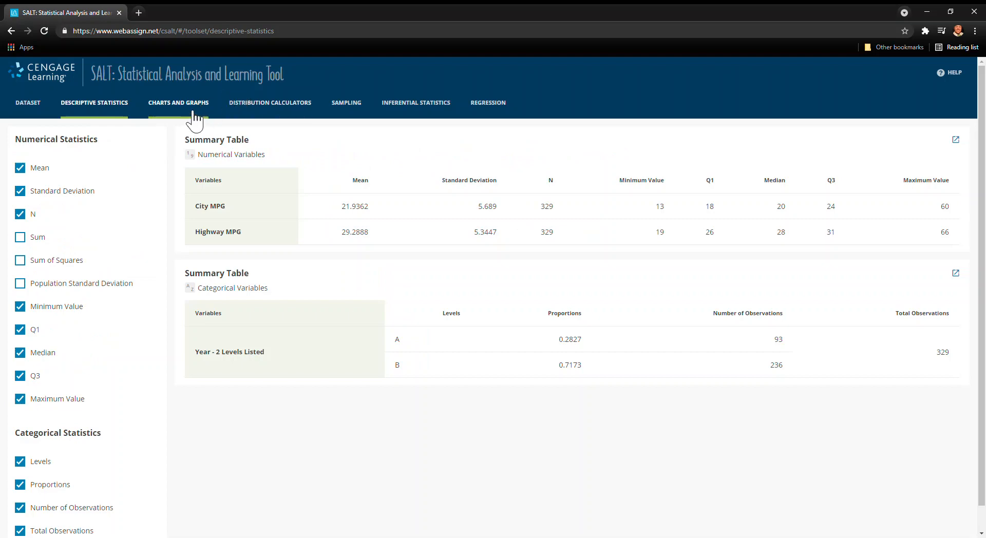
pyautogui.click(178, 103)
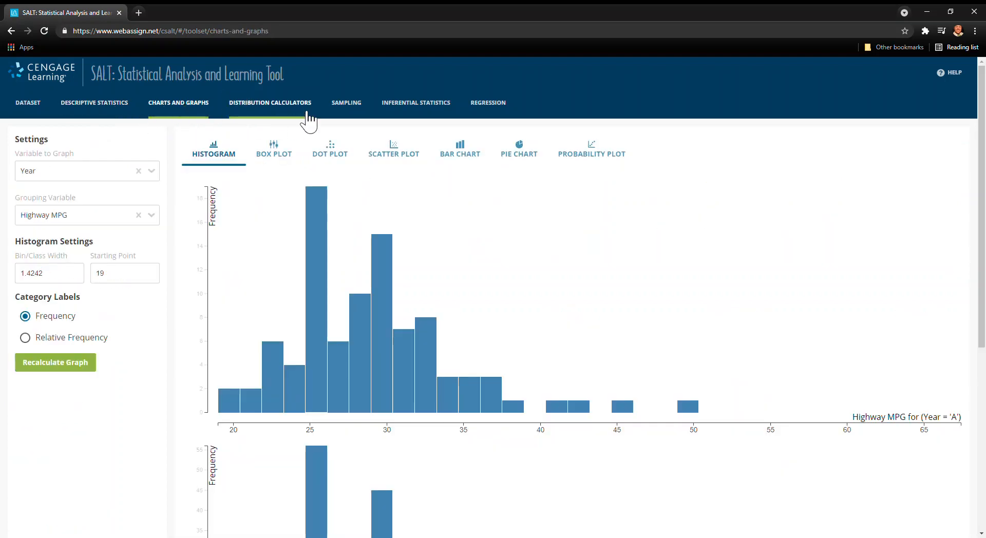
pyautogui.moveTo(326, 126)
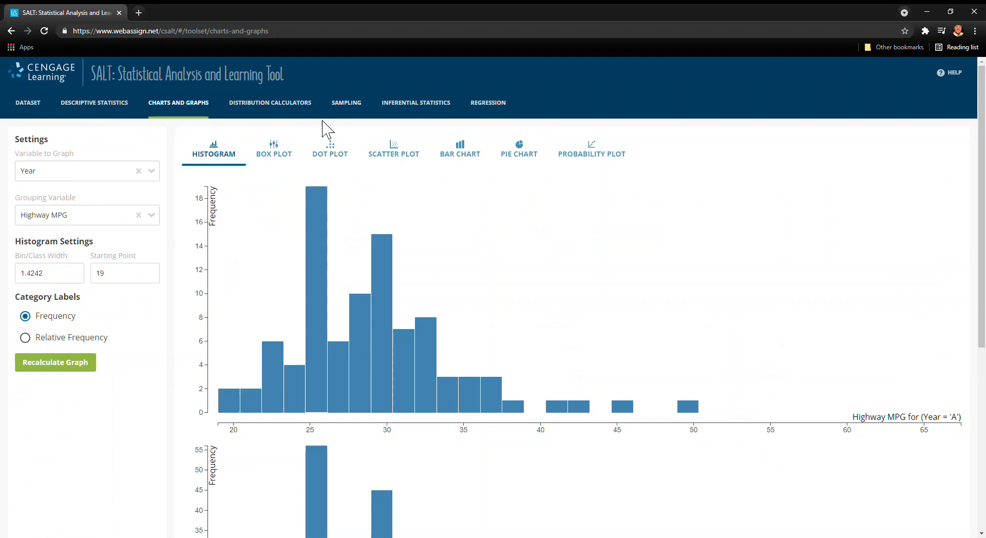
pyautogui.click(28, 103)
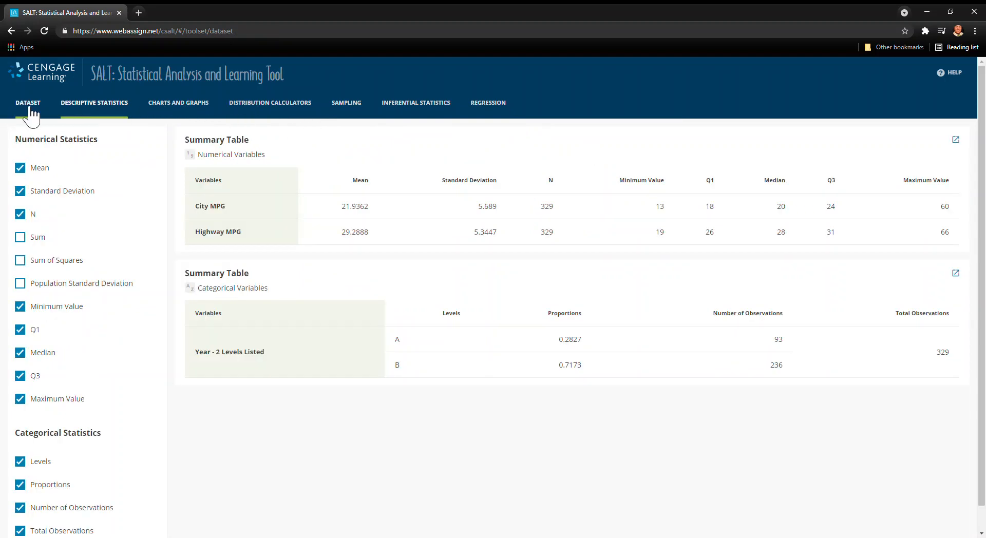
pyautogui.click(27, 102)
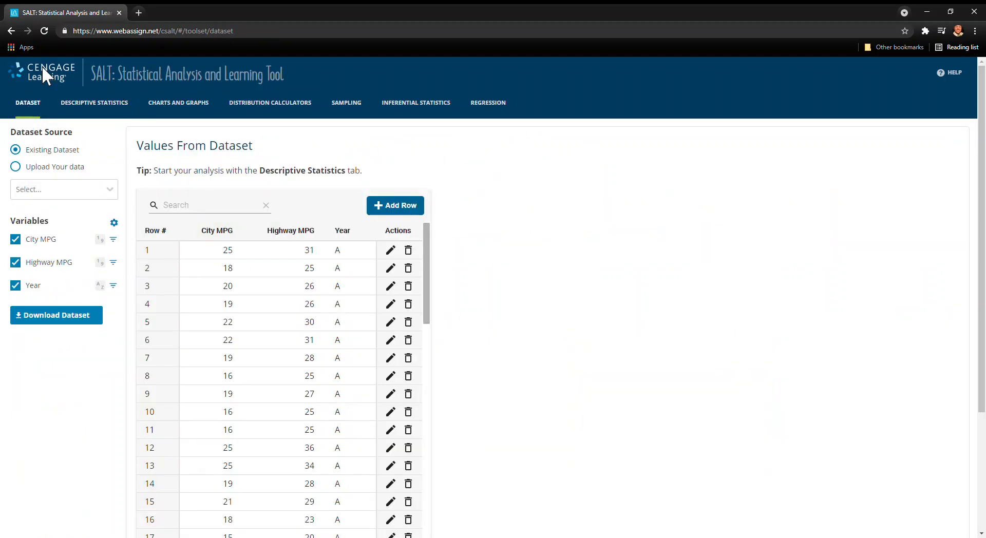
# - Show Highway MPG box plots for each Year, then switch to the Dot Plot type
pyautogui.click(178, 103)
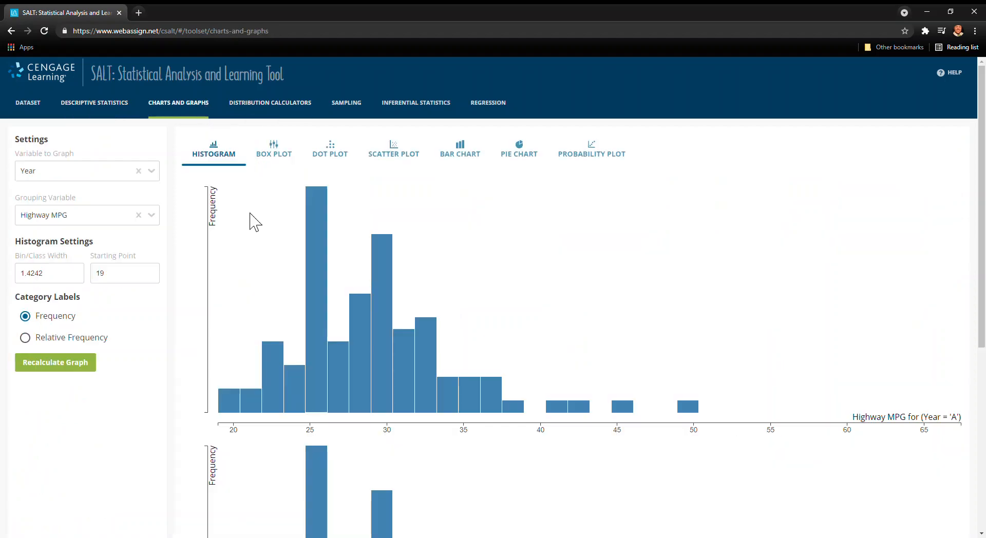
pyautogui.click(274, 149)
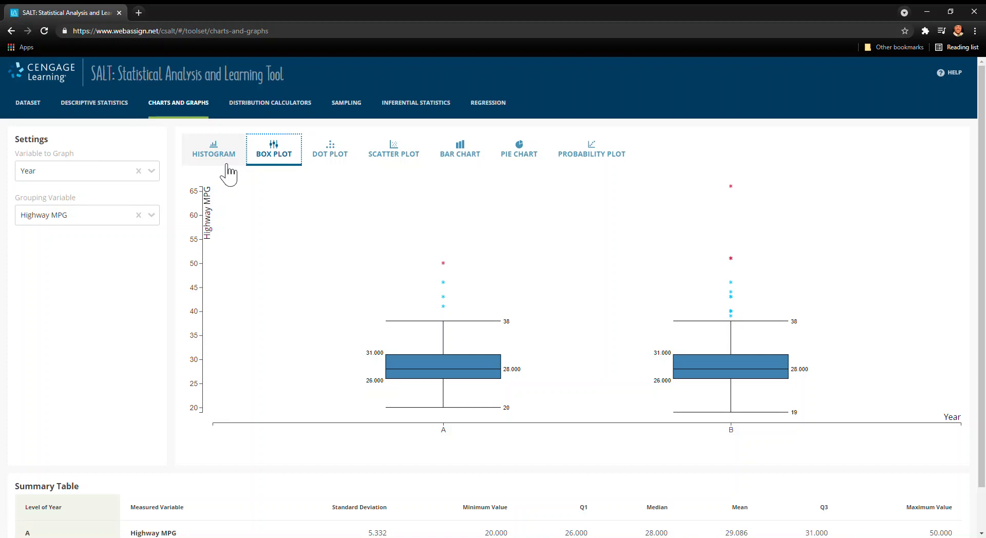
pyautogui.click(330, 149)
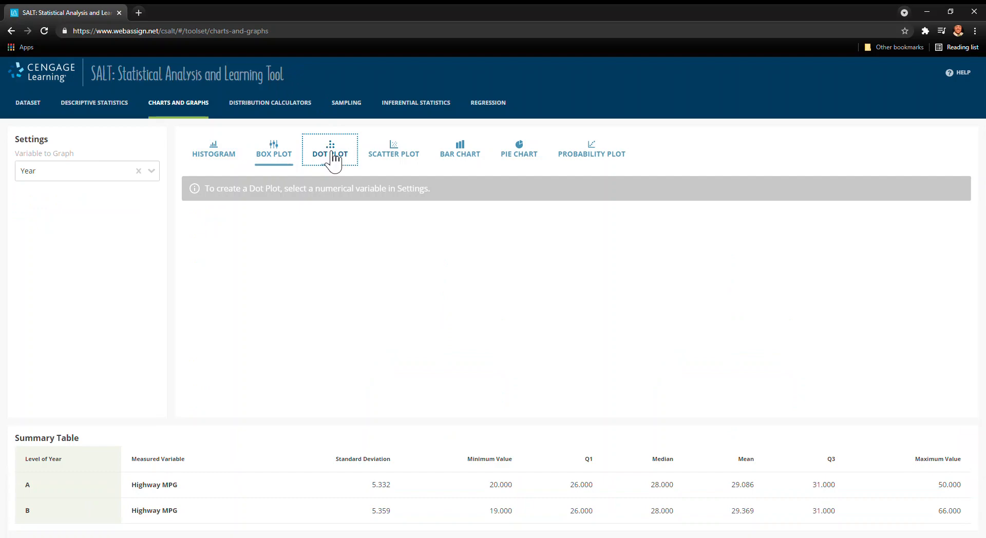